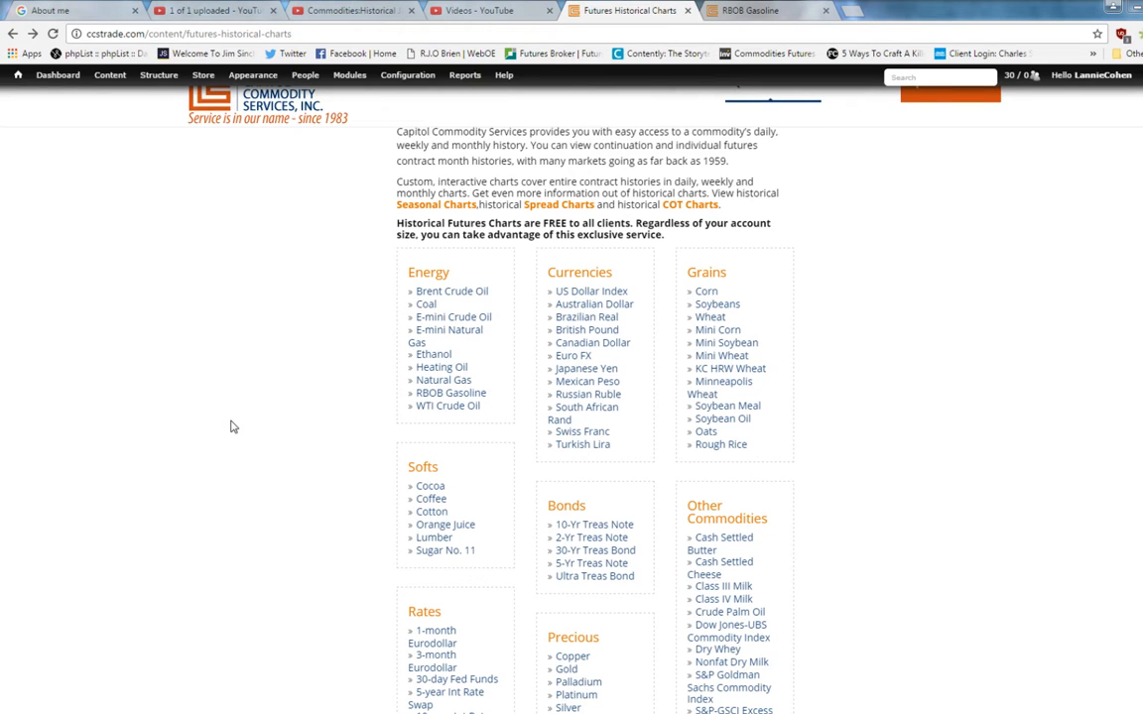
{"action": "mouse_move", "coordinate": [281, 415]}
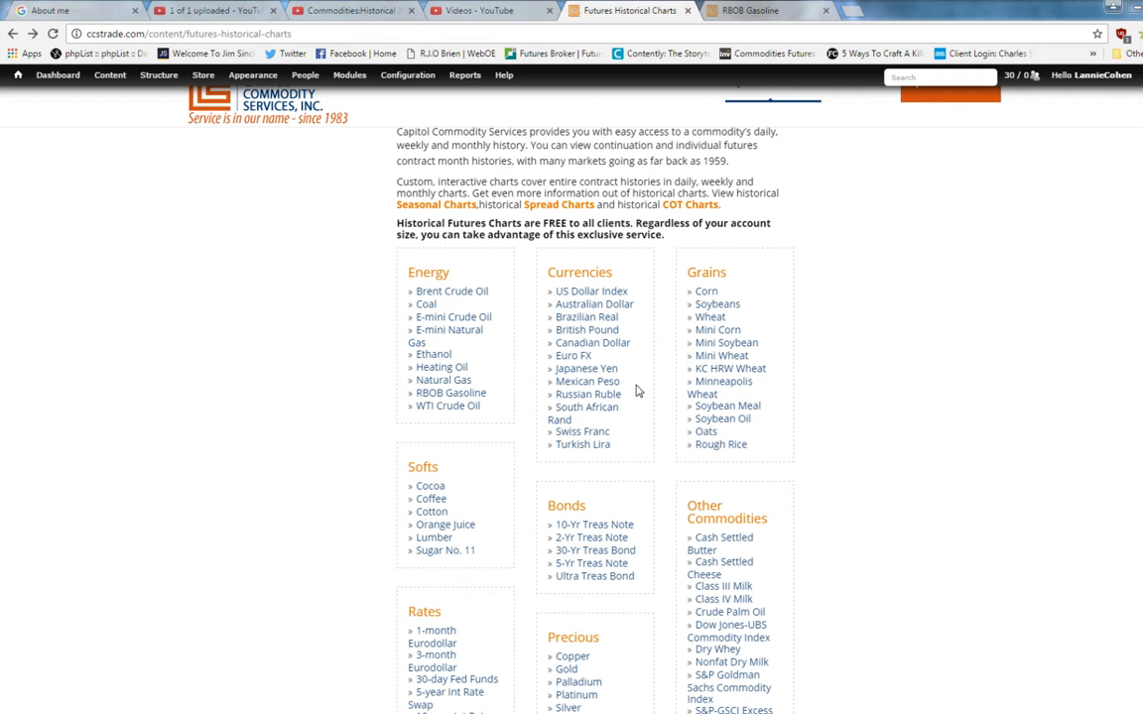
{"action": "mouse_move", "coordinate": [171, 359]}
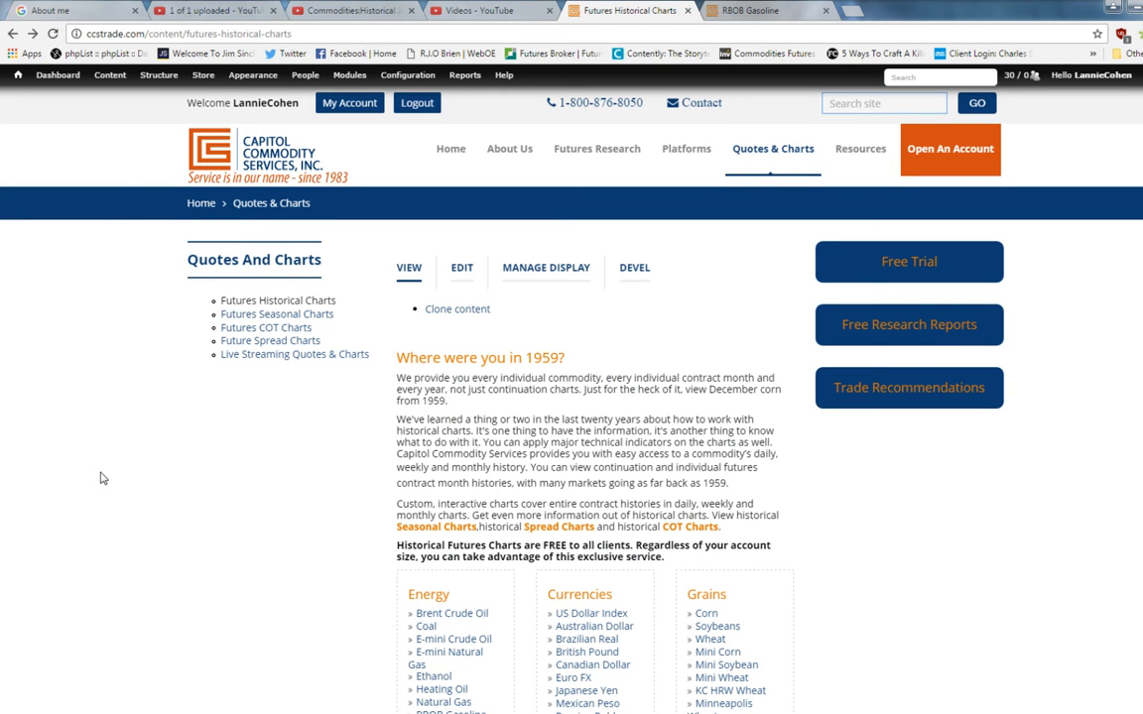
Scroll to the Currencies list and open the Mexican Peso historical futures page.
{"action": "scroll", "scroll_direction": "down", "scroll_amount": 3}
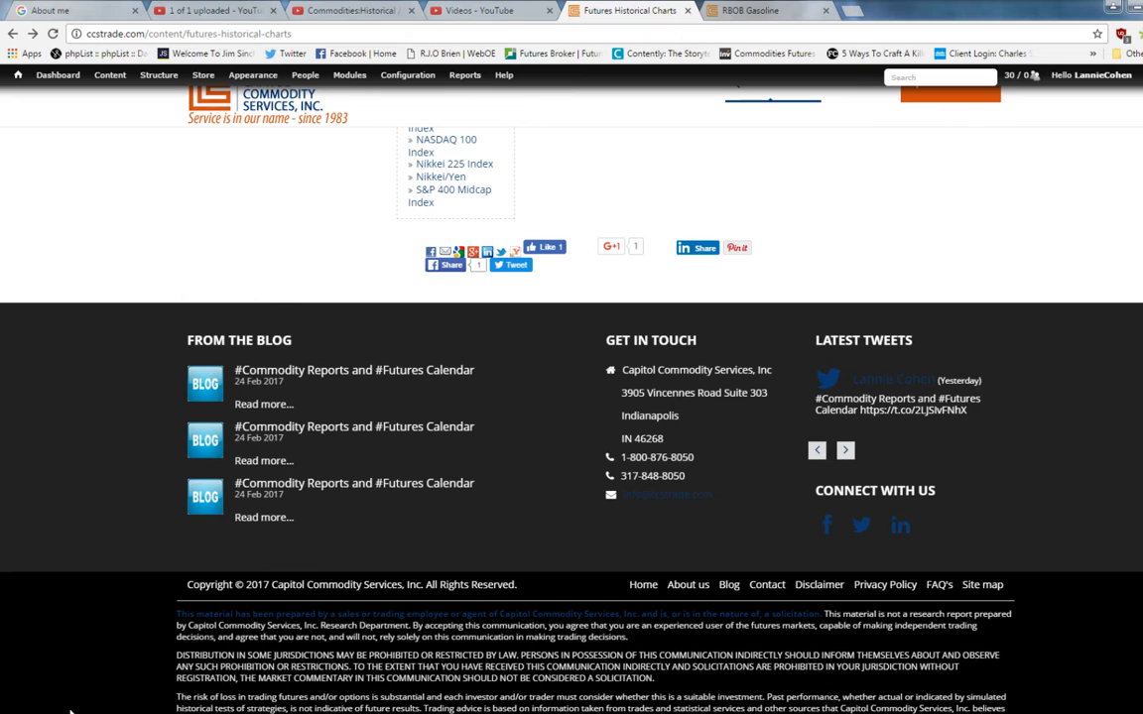
{"action": "mouse_move", "coordinate": [93, 707]}
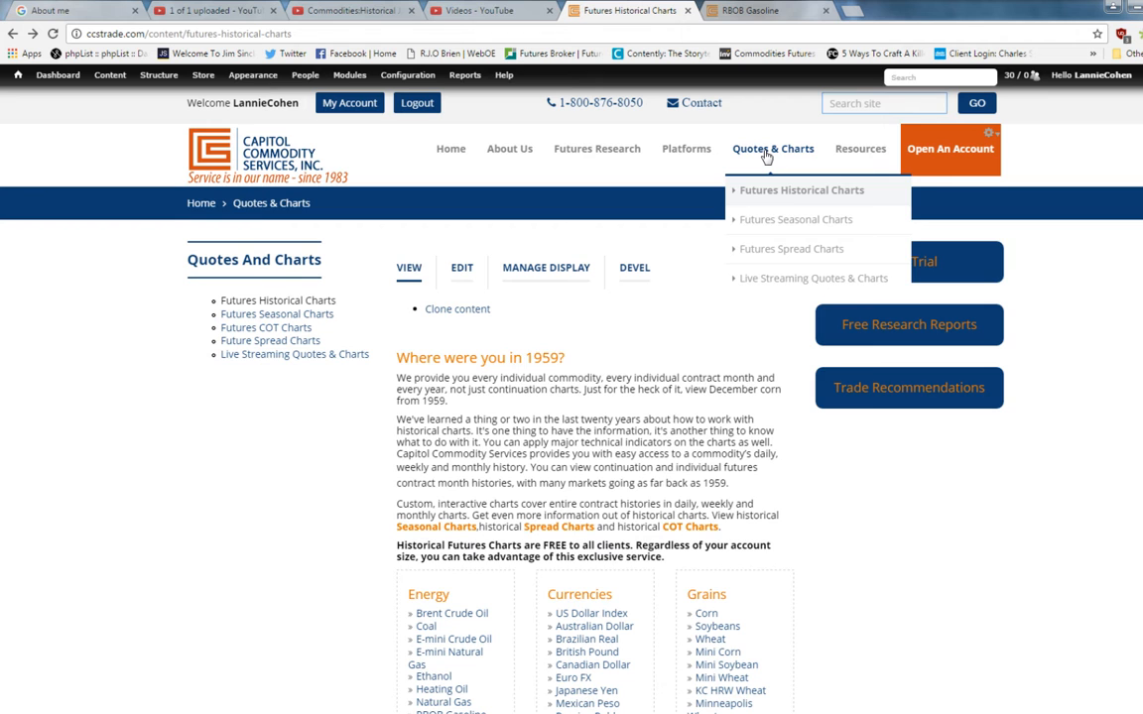
{"action": "mouse_move", "coordinate": [670, 335]}
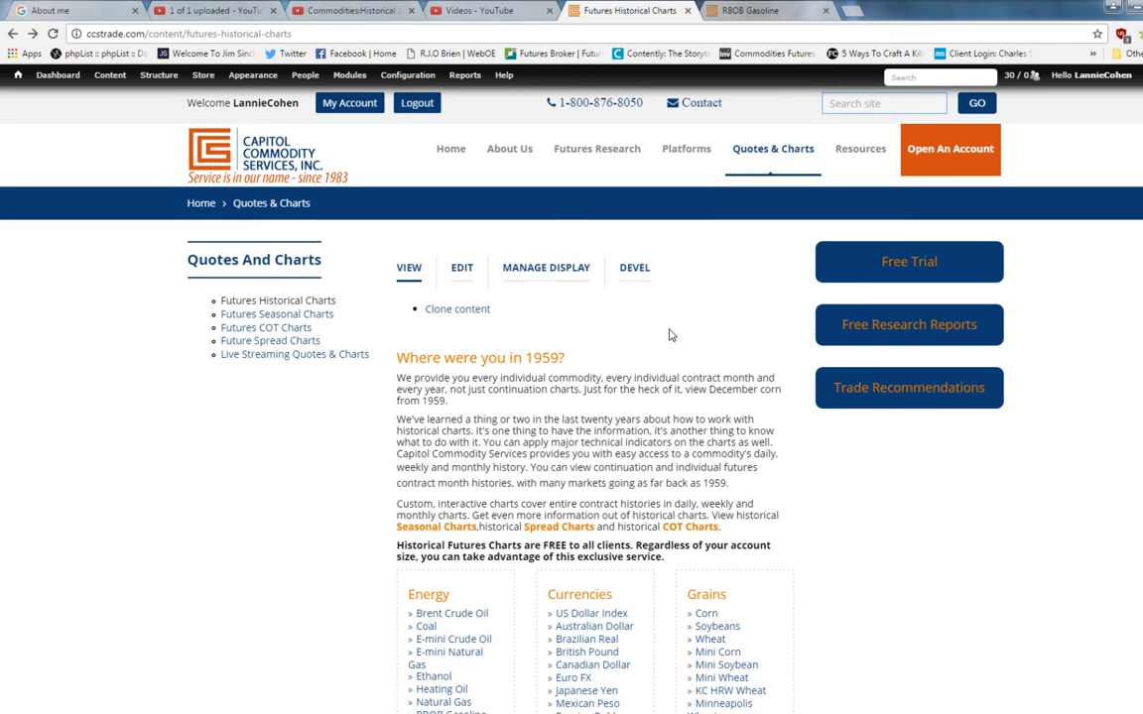
{"action": "scroll", "scroll_direction": "down", "scroll_amount": 3}
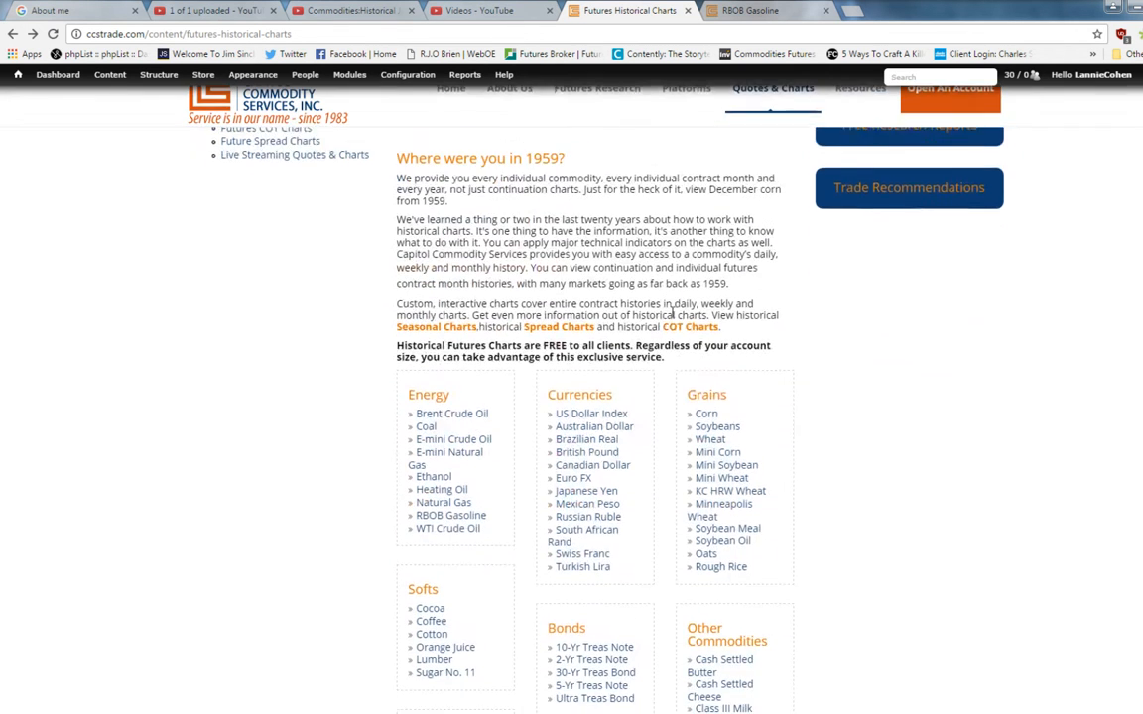
{"action": "scroll", "scroll_direction": "down", "scroll_amount": 3}
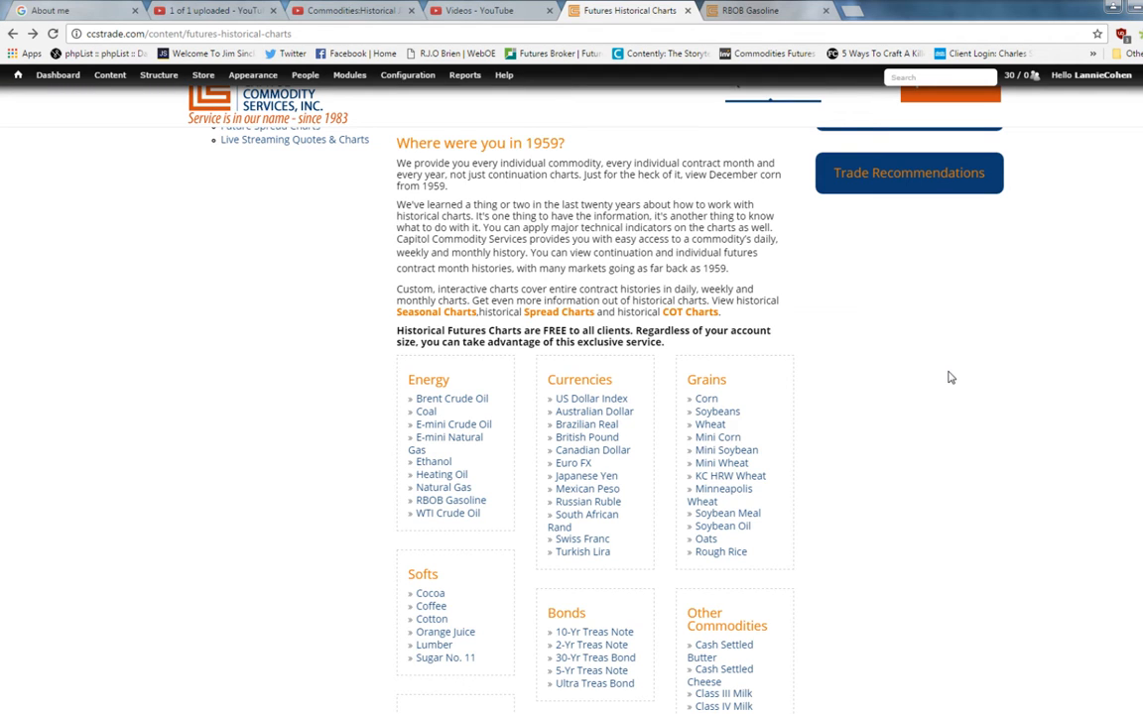
{"action": "mouse_move", "coordinate": [838, 503]}
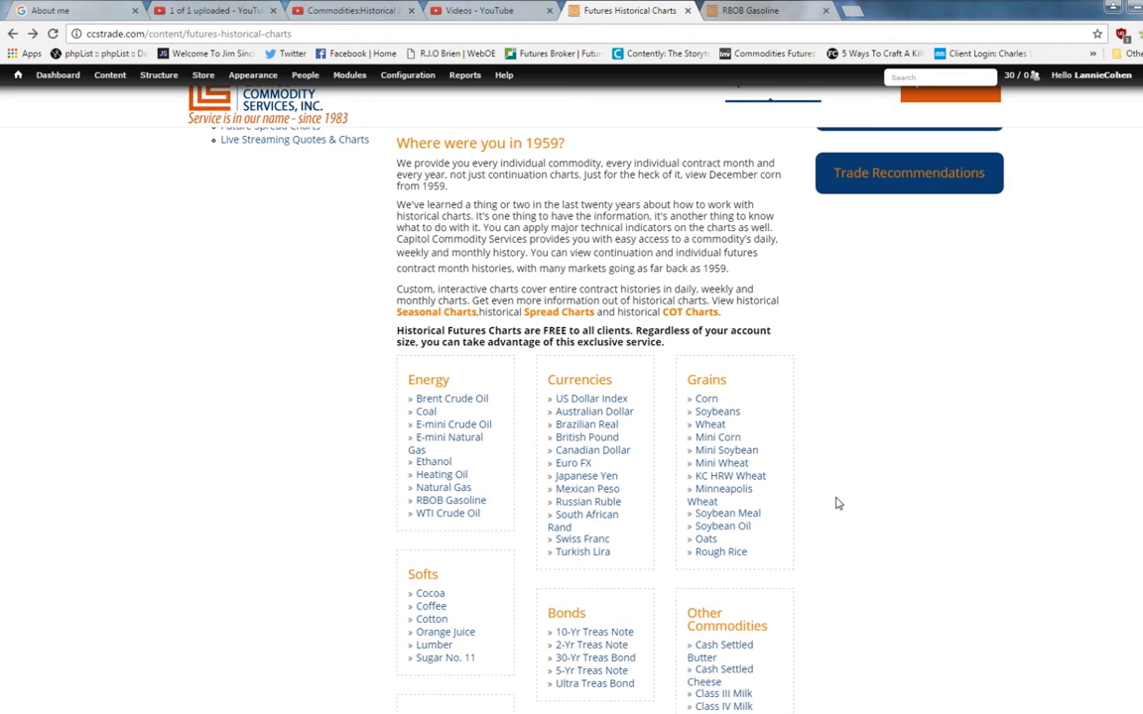
{"action": "mouse_move", "coordinate": [565, 495]}
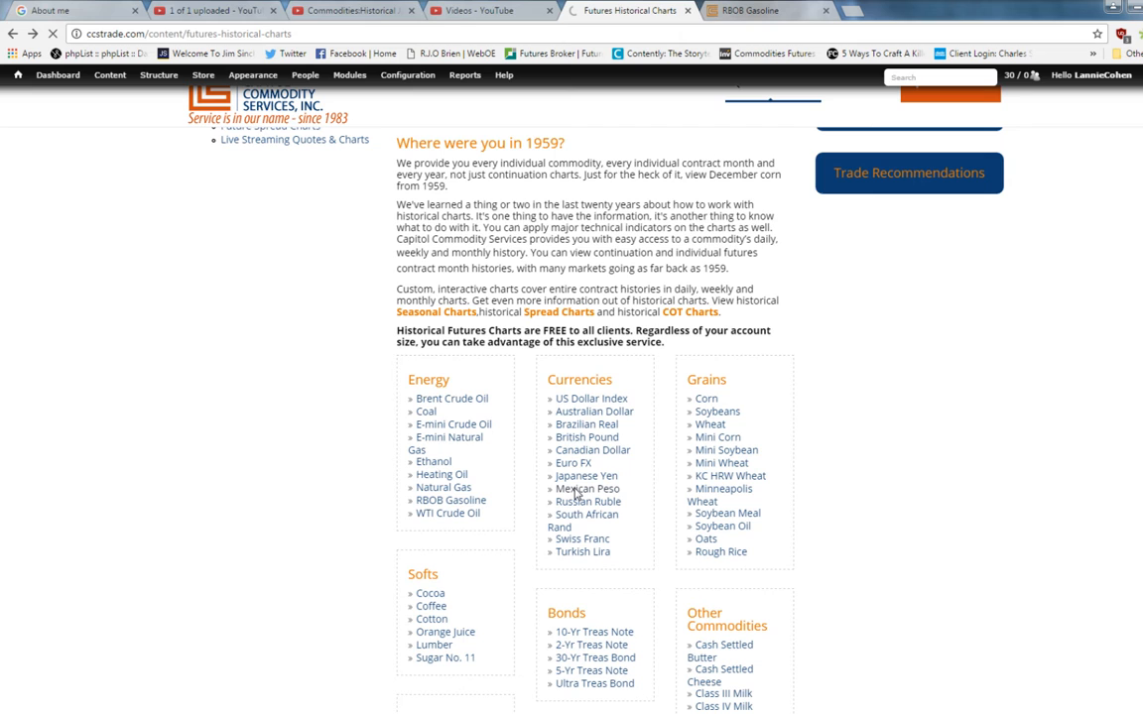
{"action": "left_click", "coordinate": [582, 489]}
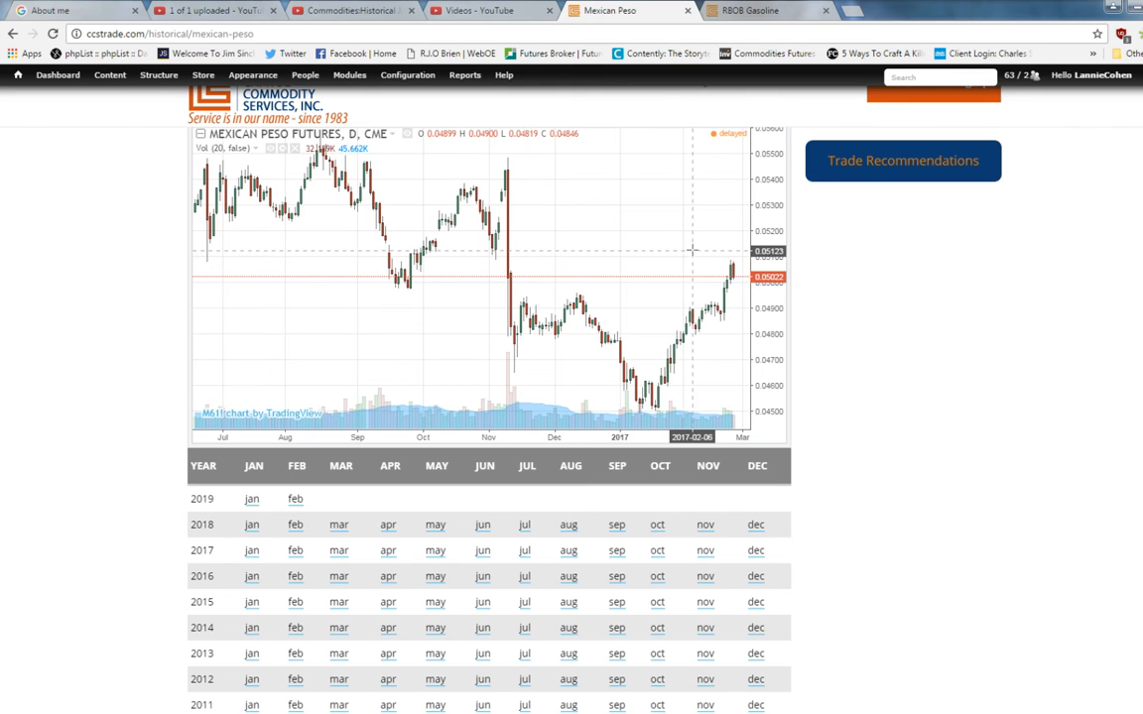
{"action": "mouse_move", "coordinate": [706, 252]}
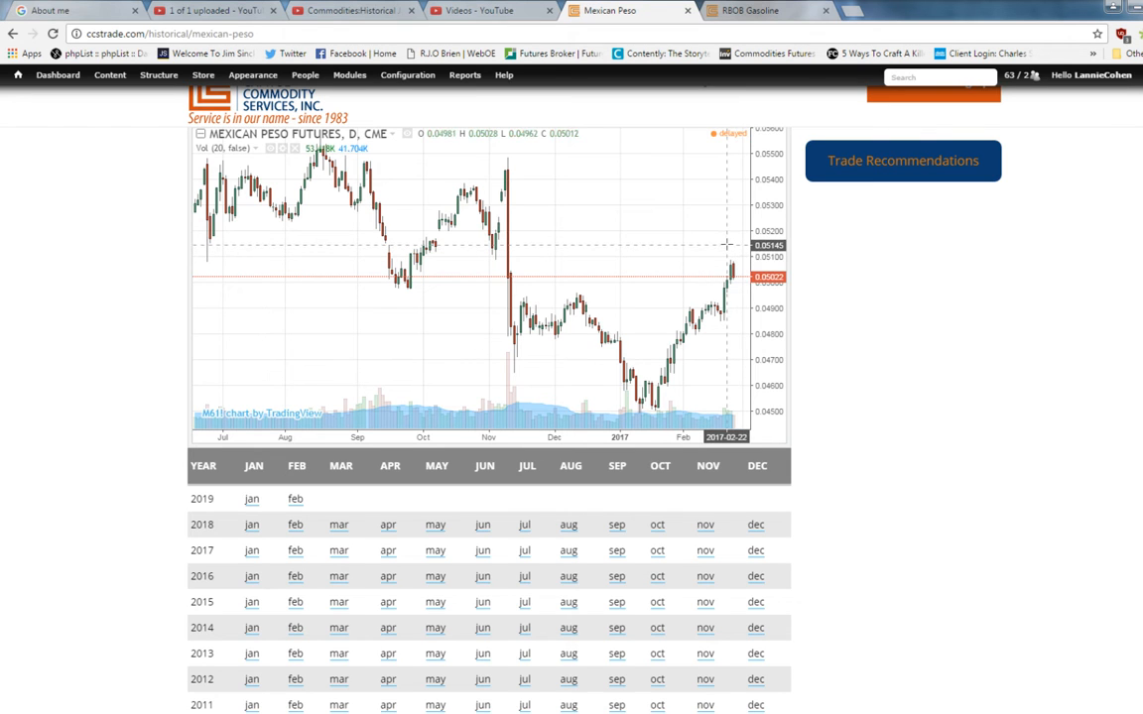
{"action": "mouse_move", "coordinate": [709, 233]}
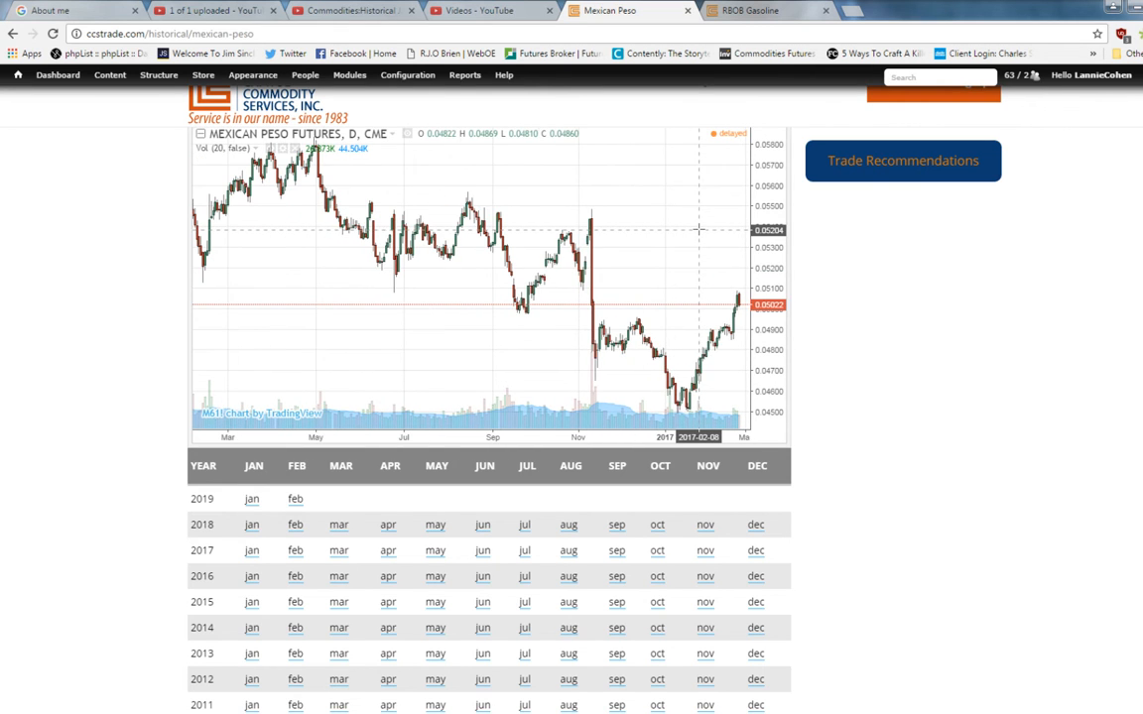
{"action": "mouse_move", "coordinate": [283, 286]}
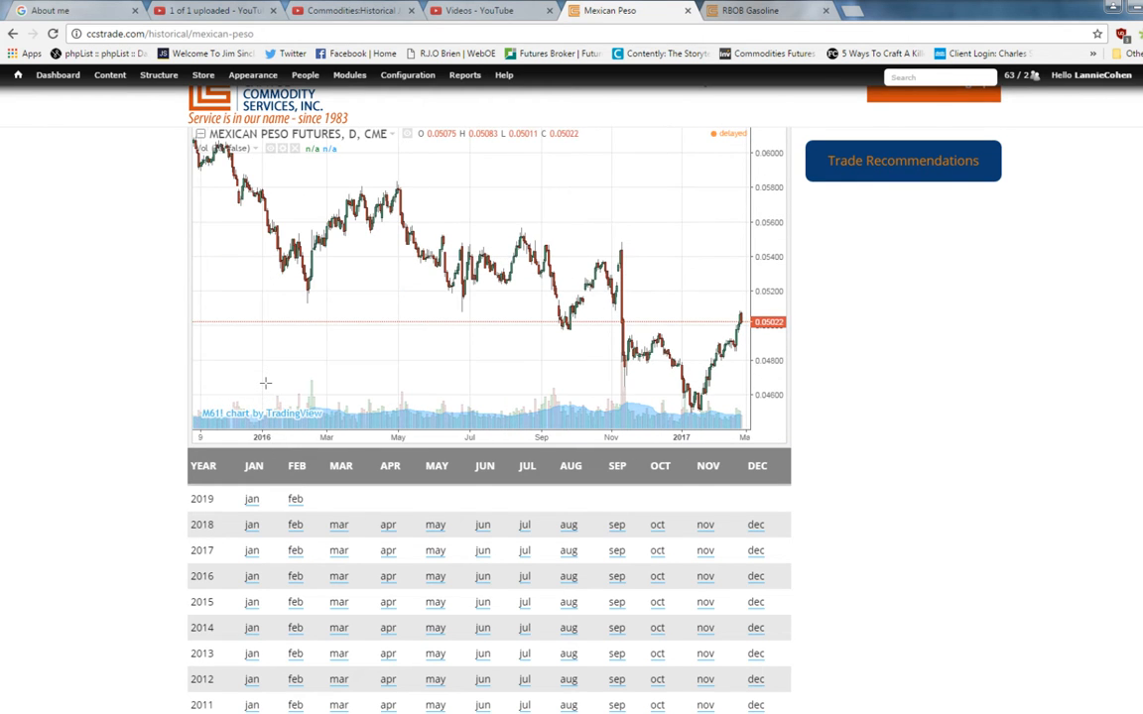
{"action": "mouse_move", "coordinate": [277, 329]}
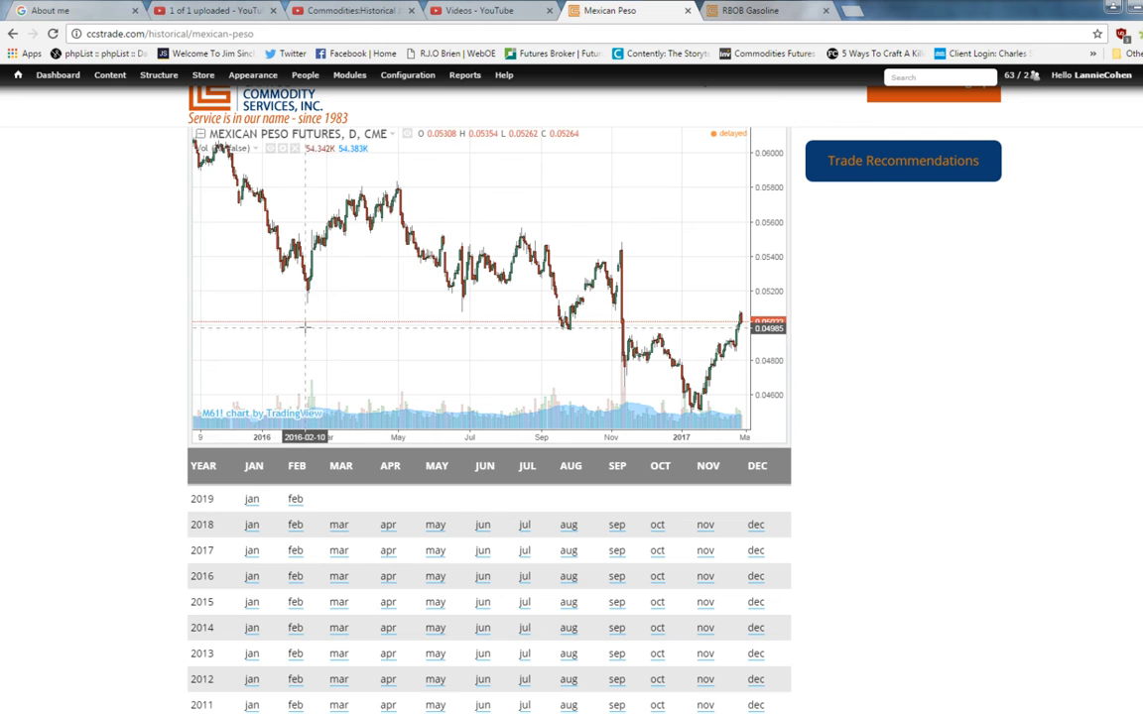
{"action": "mouse_move", "coordinate": [355, 289]}
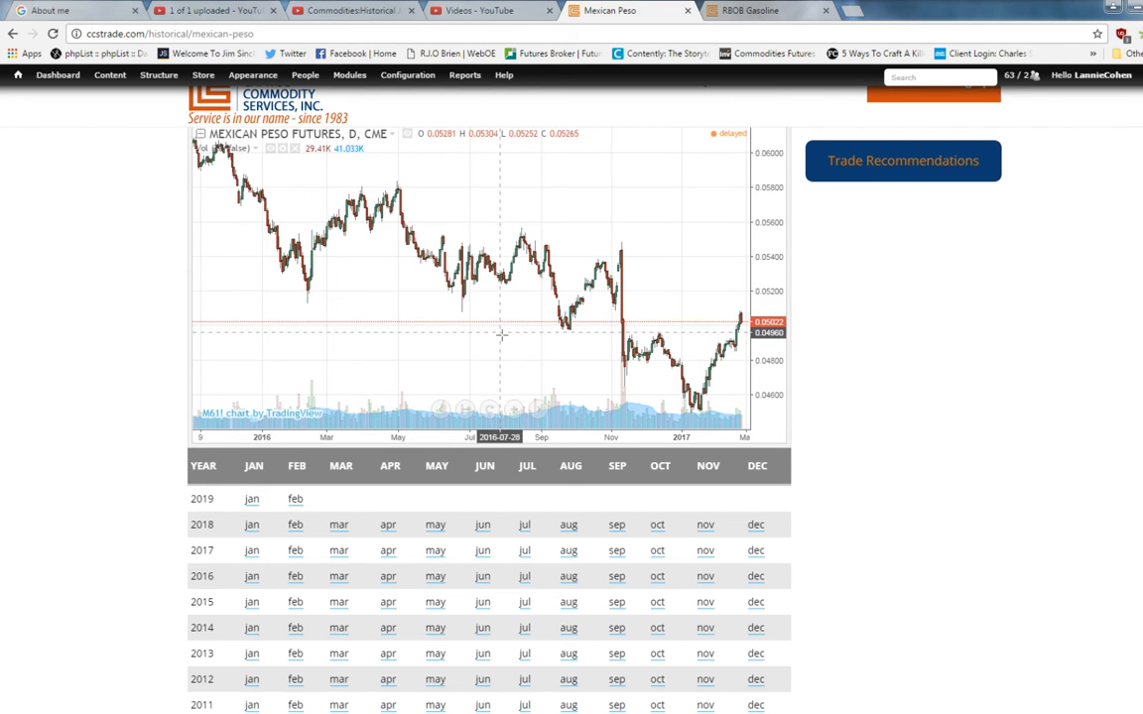
{"action": "mouse_move", "coordinate": [432, 361]}
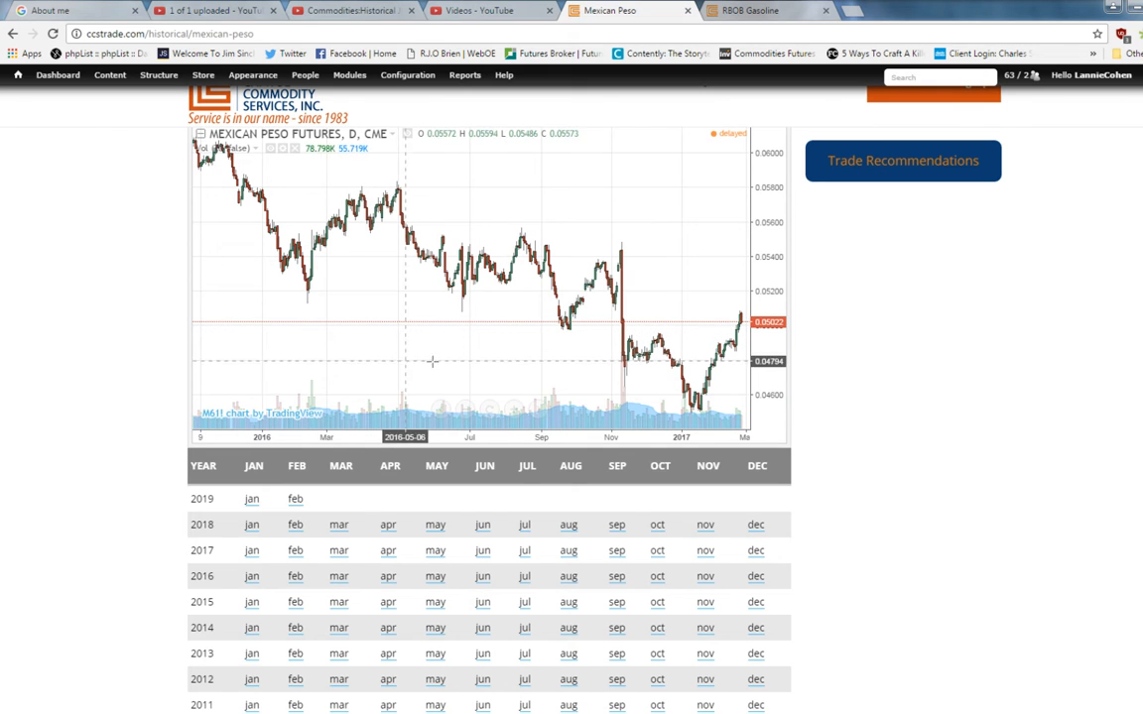
{"action": "mouse_move", "coordinate": [734, 417]}
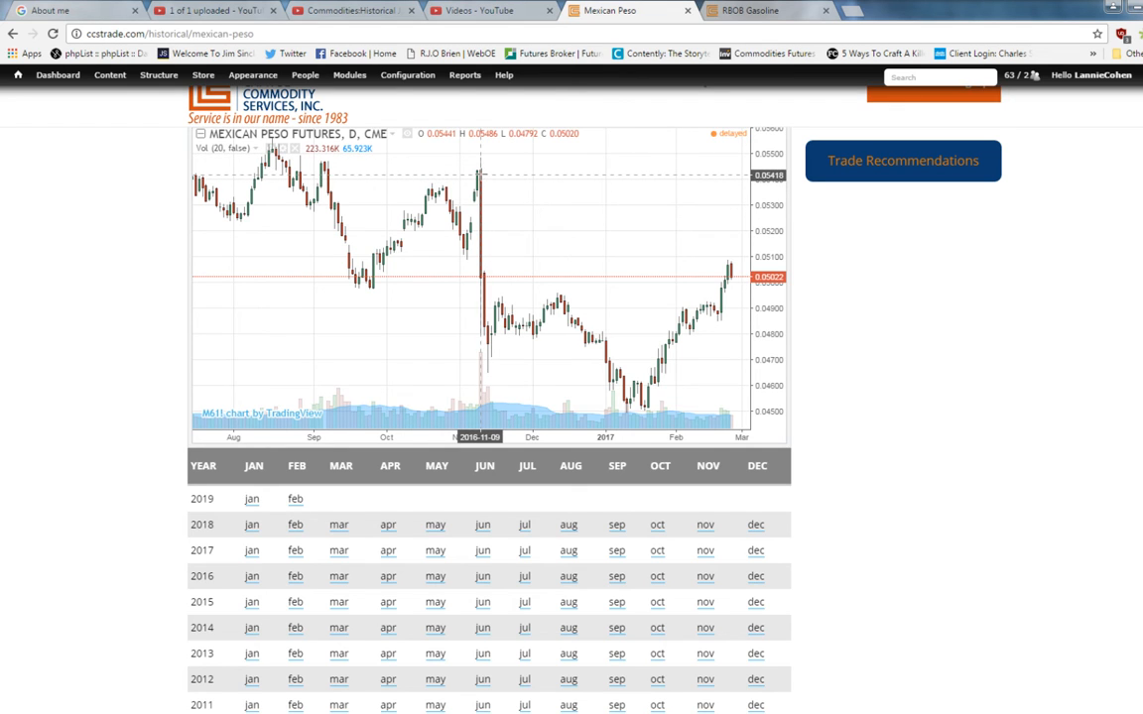
{"action": "mouse_move", "coordinate": [499, 182]}
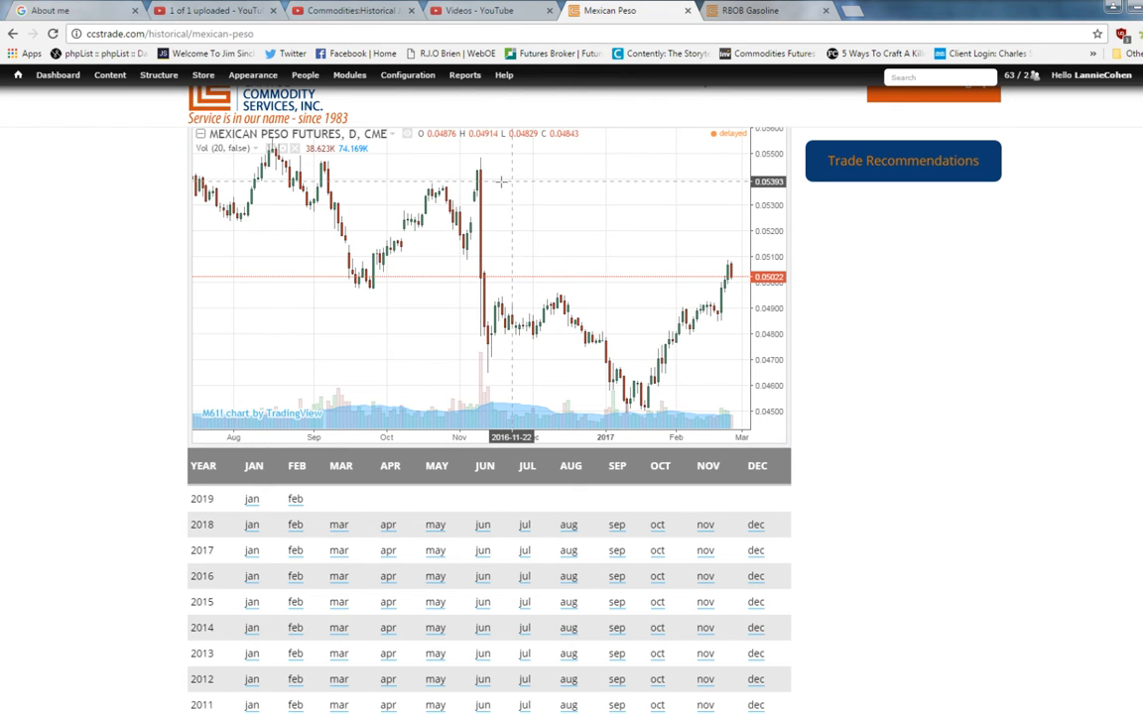
{"action": "mouse_move", "coordinate": [481, 184]}
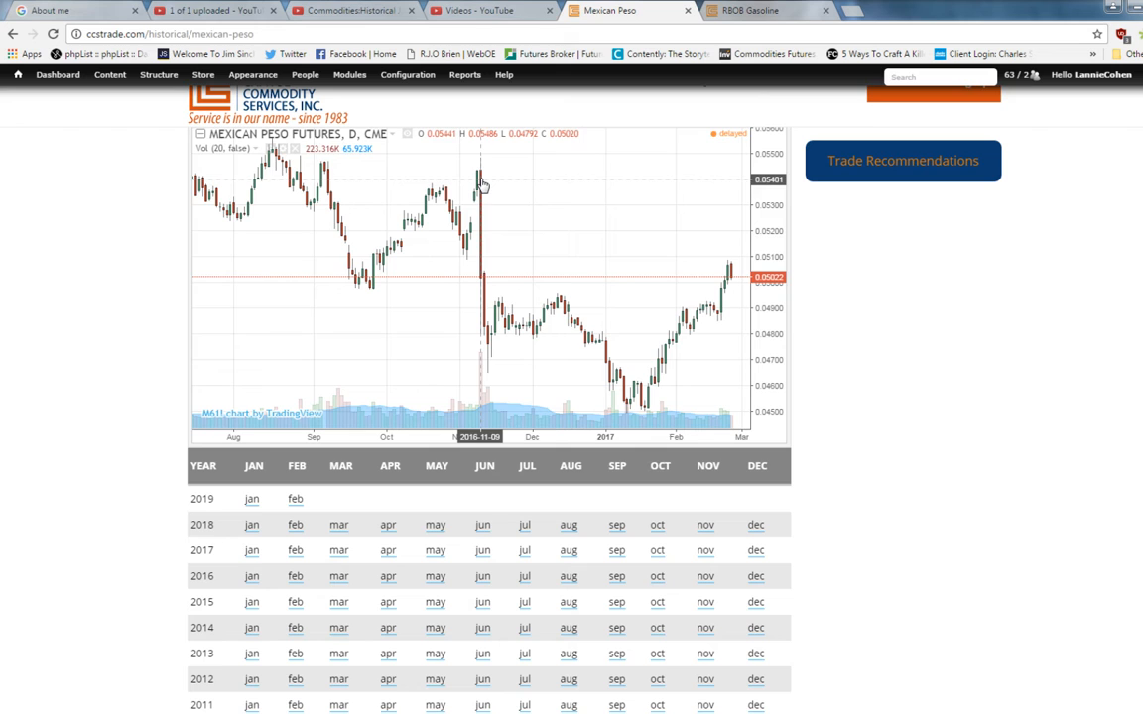
{"action": "mouse_move", "coordinate": [536, 211]}
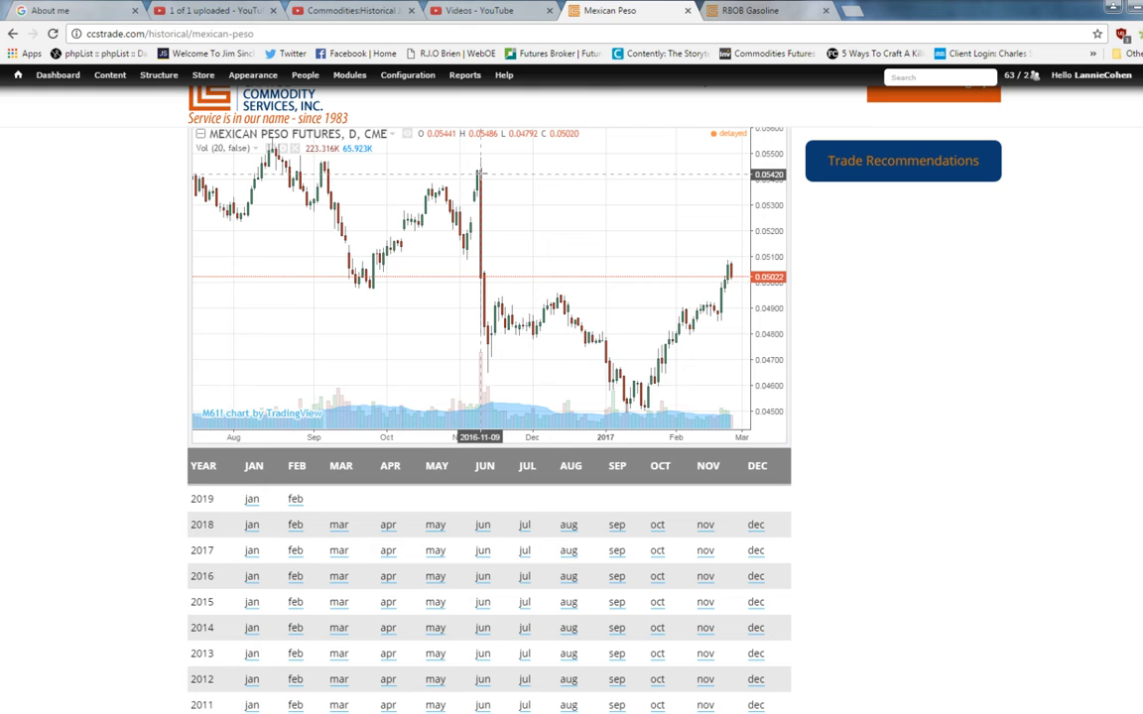
{"action": "mouse_move", "coordinate": [627, 220]}
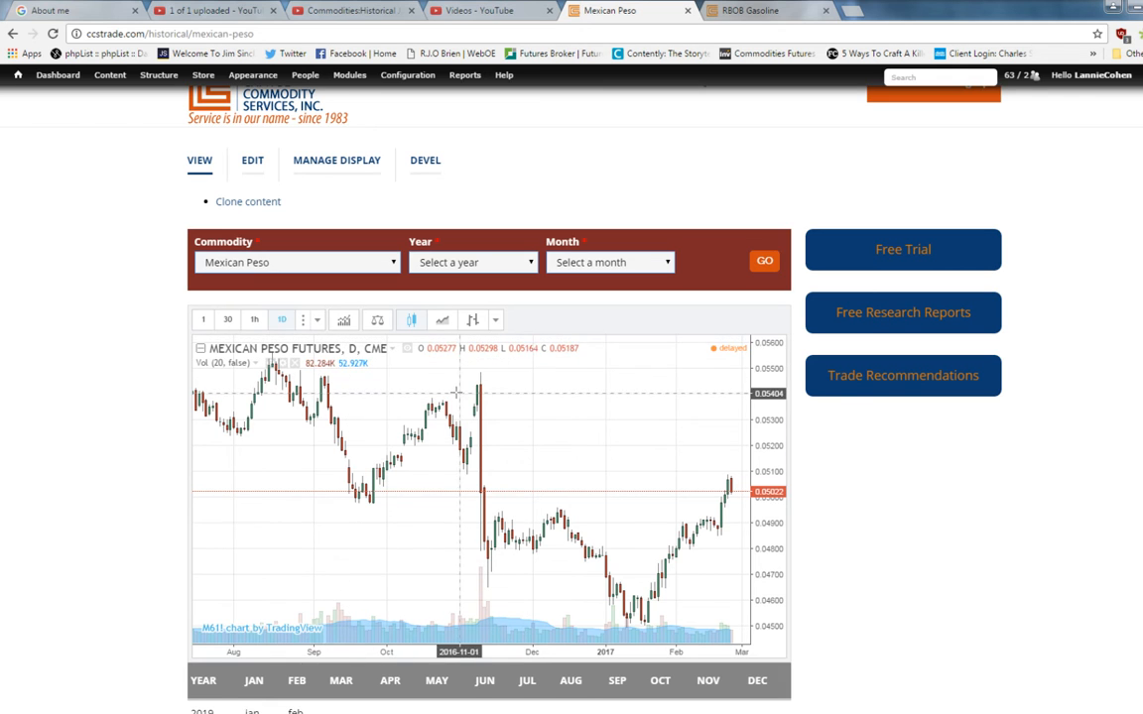
Set the chart interval to 1 week, showing bars from 2013 to early 2017.
{"action": "left_click", "coordinate": [316, 320]}
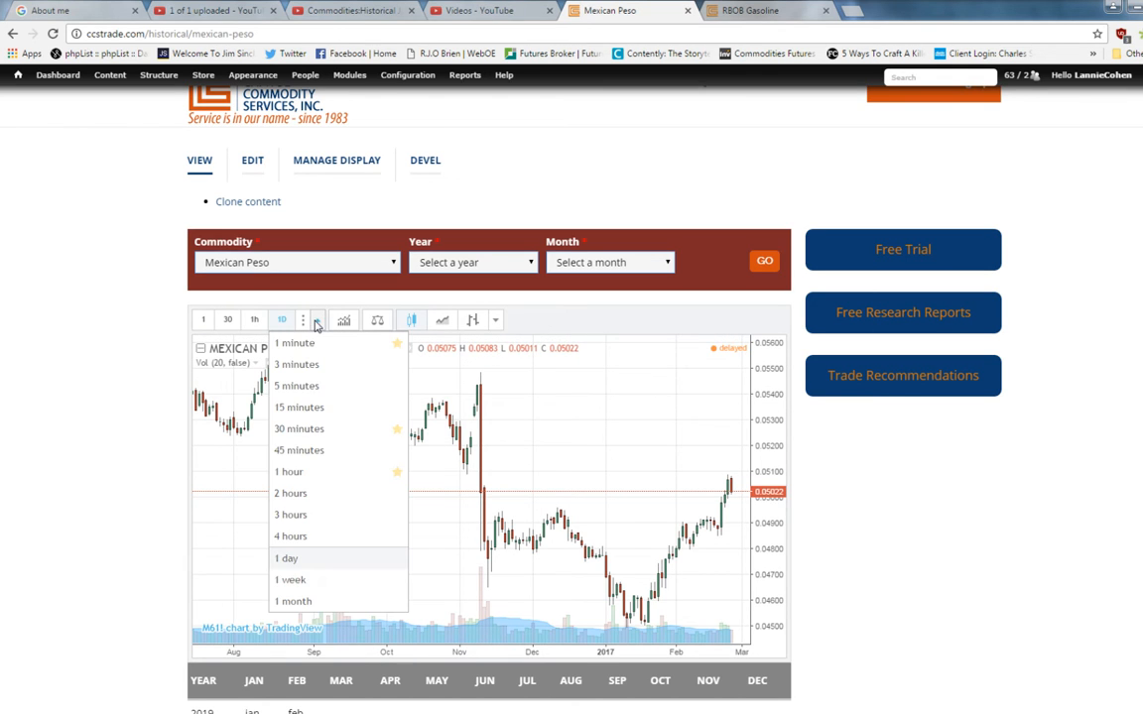
{"action": "left_click", "coordinate": [290, 579]}
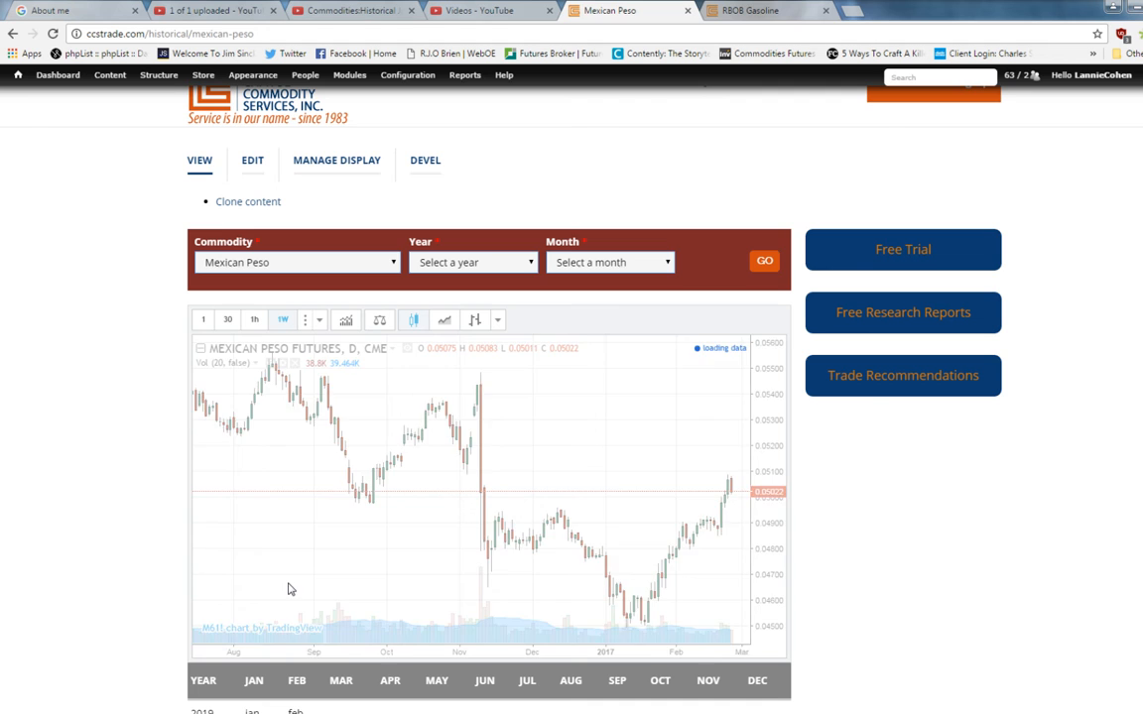
{"action": "left_click", "coordinate": [283, 319]}
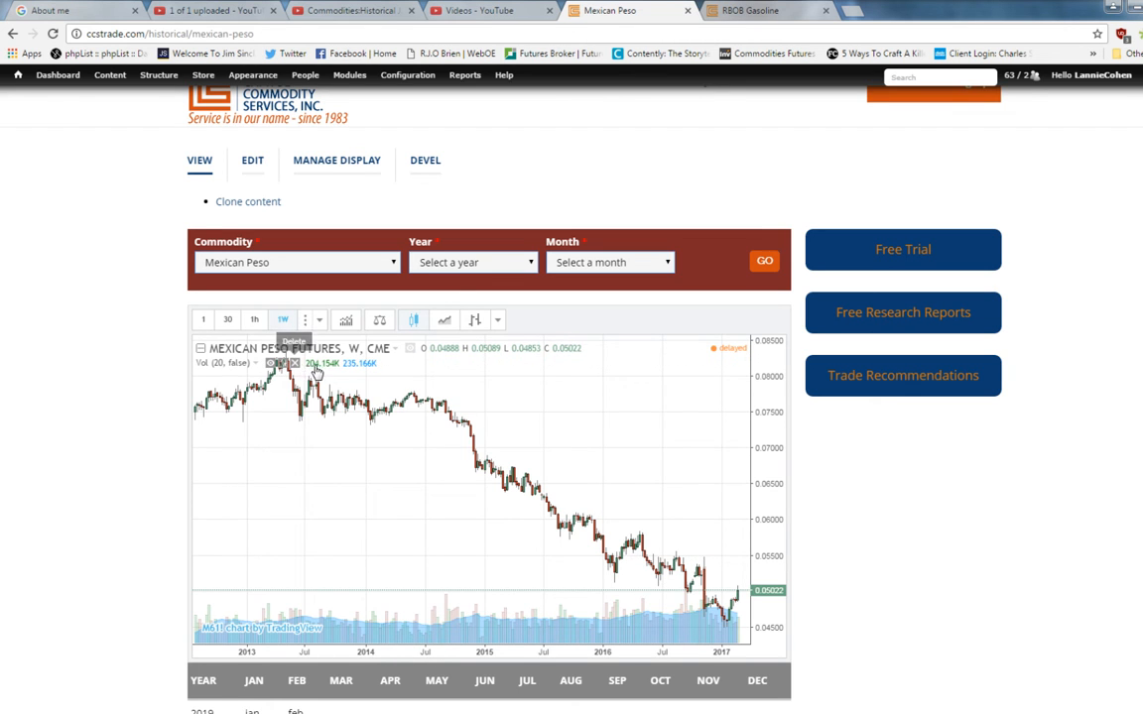
{"action": "mouse_move", "coordinate": [764, 625]}
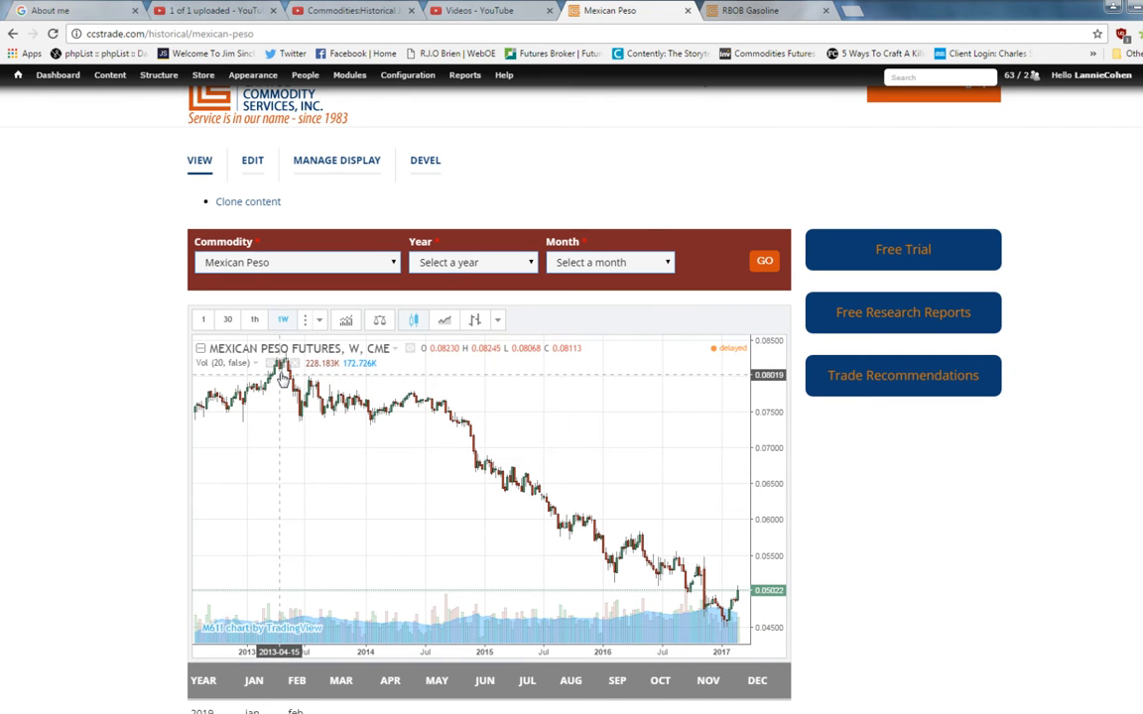
{"action": "mouse_move", "coordinate": [282, 377]}
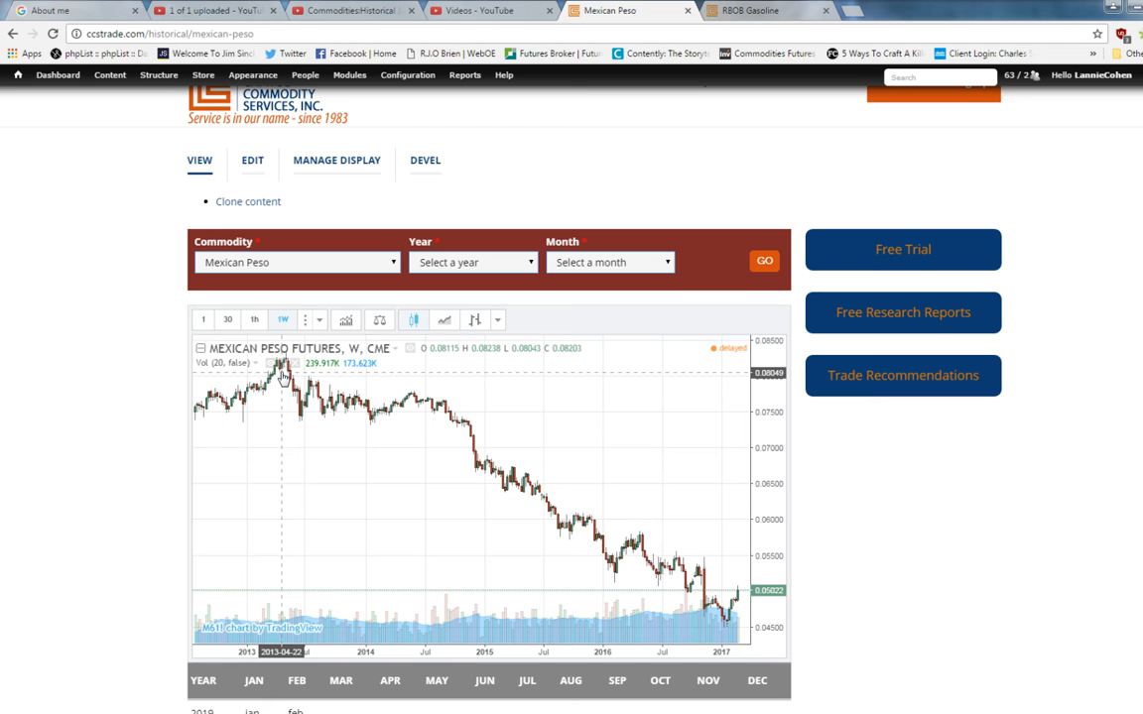
{"action": "mouse_move", "coordinate": [734, 605]}
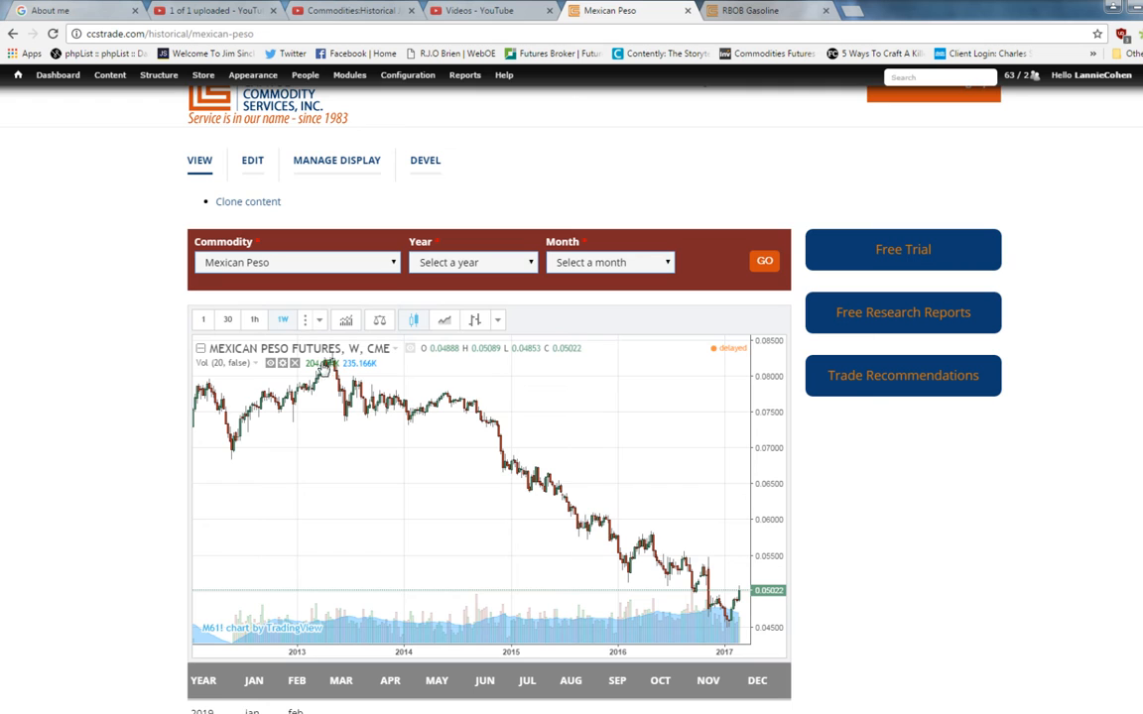
Change the chart interval to 1 month, showing history back to about 2000.
{"action": "left_click", "coordinate": [319, 320]}
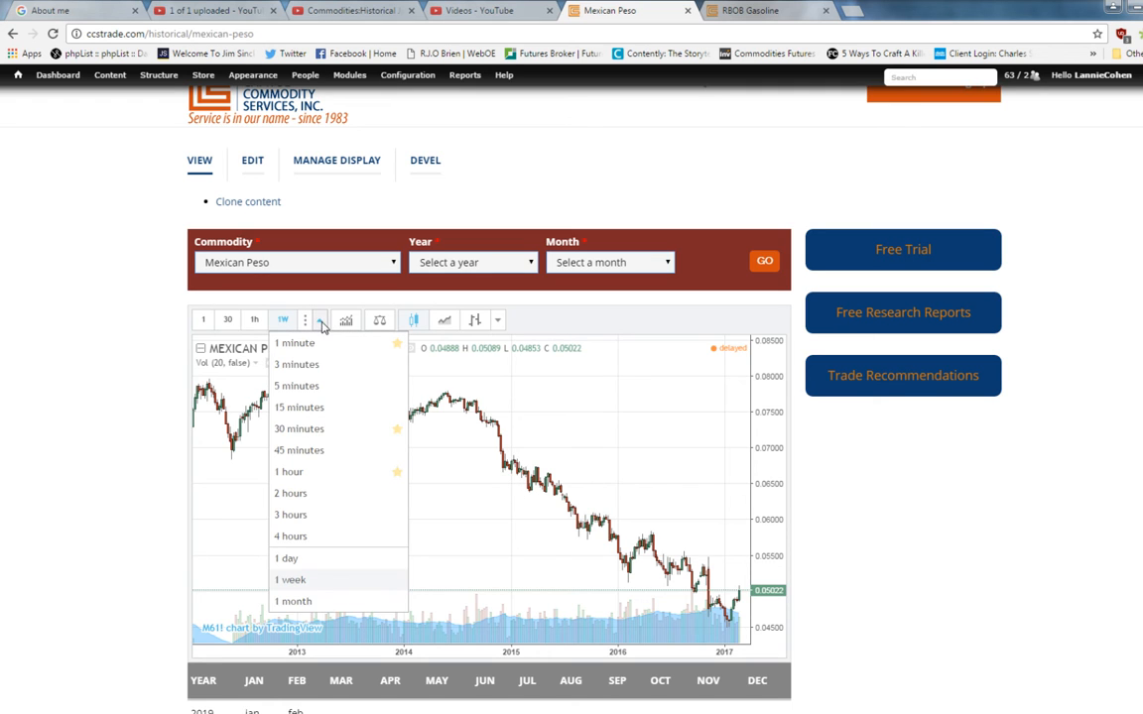
{"action": "left_click", "coordinate": [295, 601]}
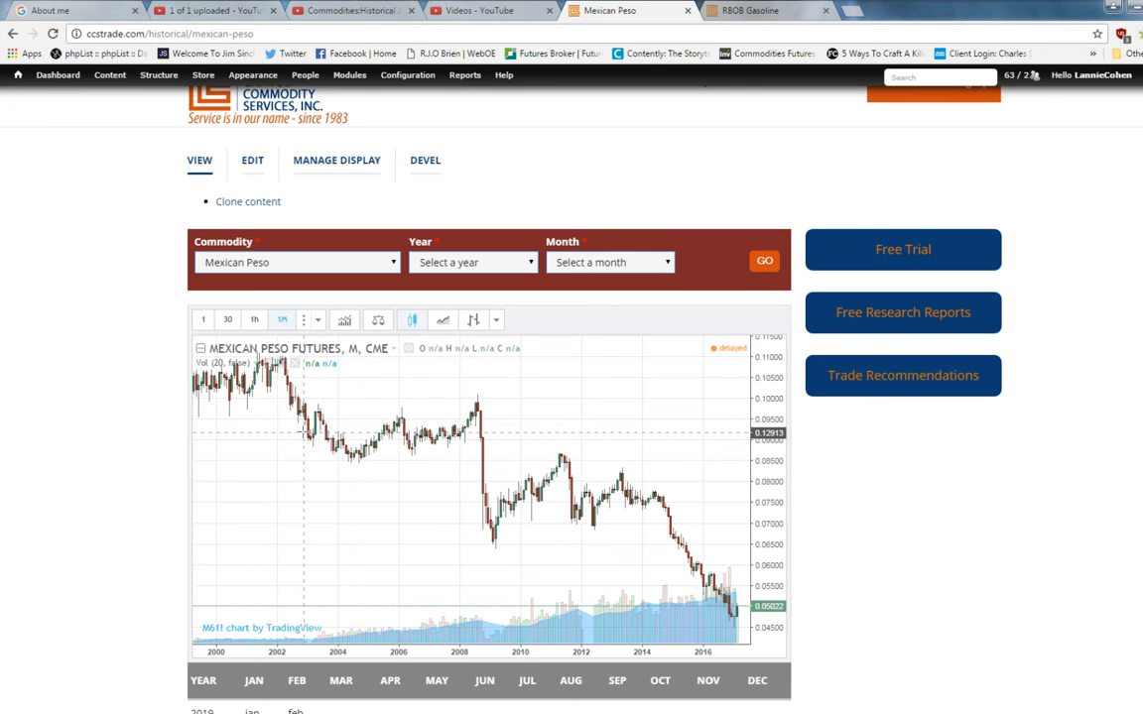
{"action": "scroll", "scroll_direction": "down", "scroll_amount": 3}
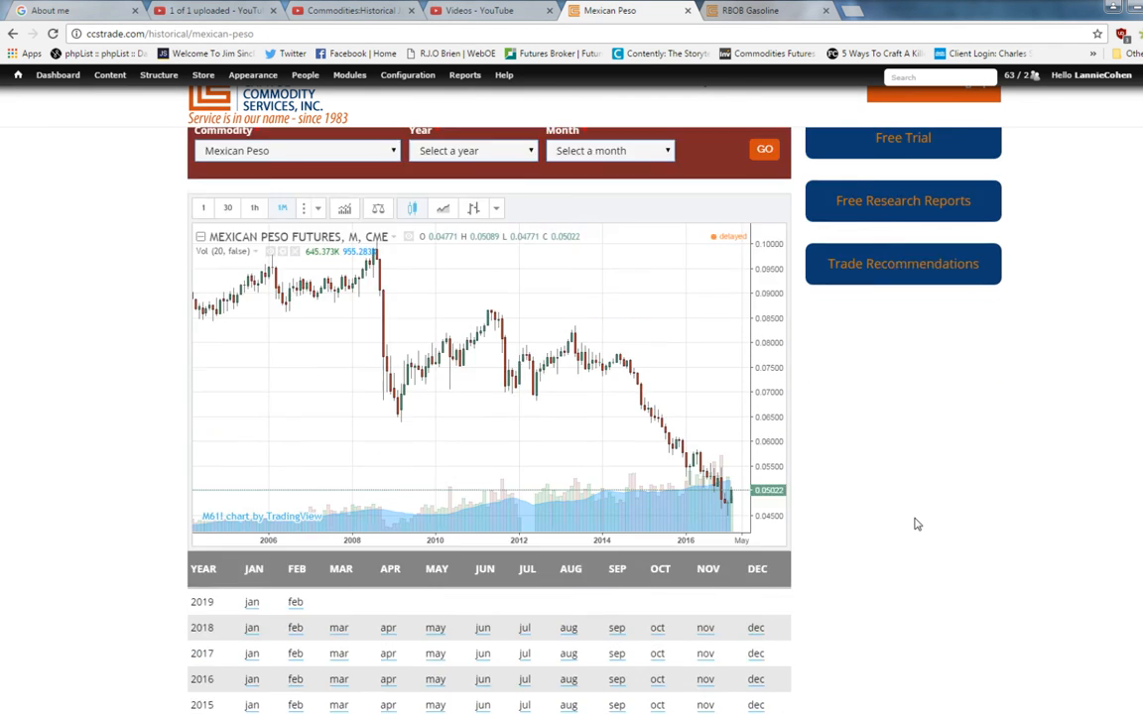
Scroll down to the year-by-month contract table listing 2019 back to 2003.
{"action": "scroll", "scroll_direction": "down", "scroll_amount": 3}
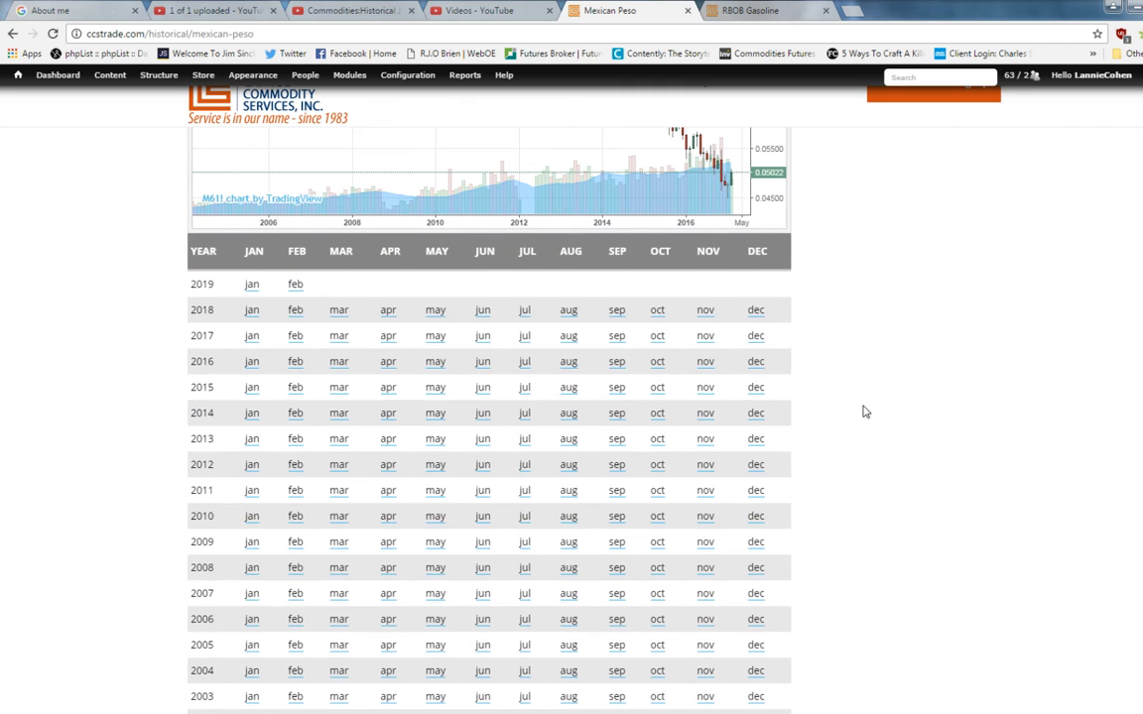
{"action": "mouse_move", "coordinate": [792, 389]}
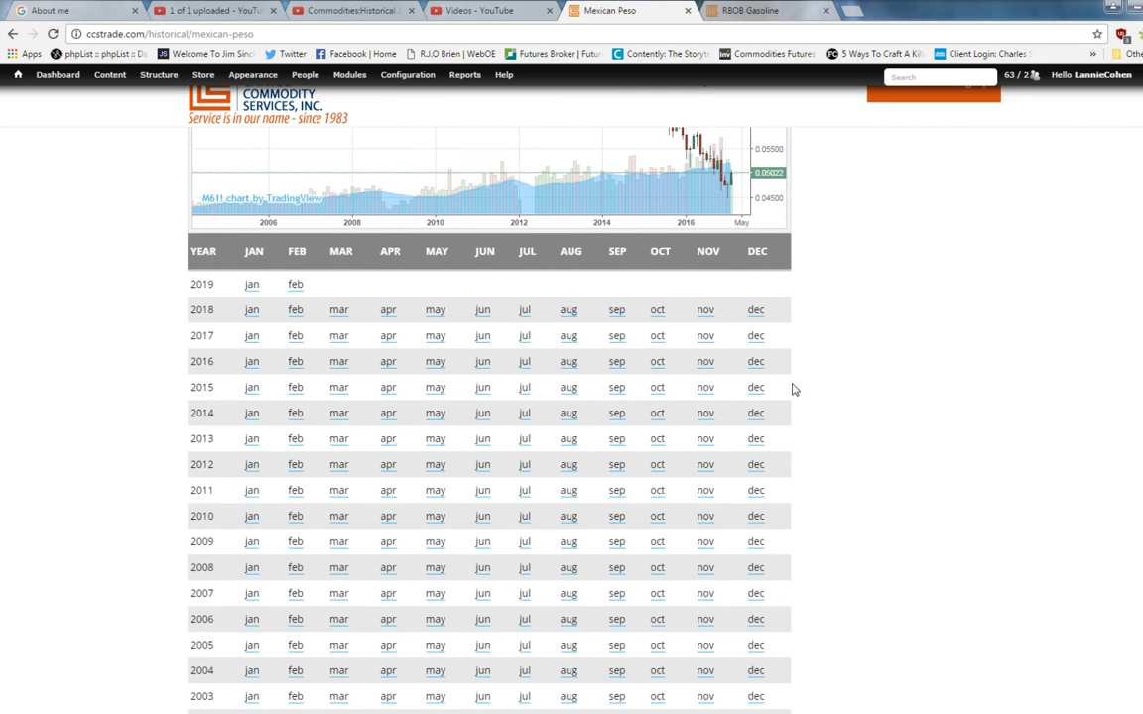
{"action": "mouse_move", "coordinate": [722, 457]}
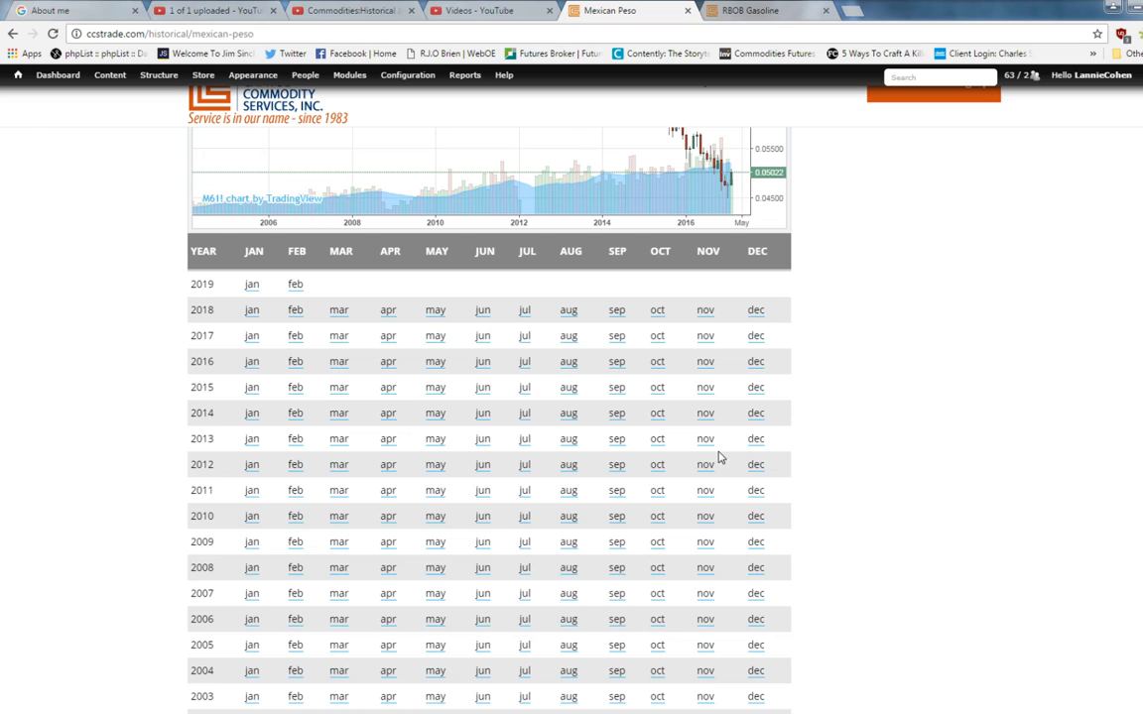
{"action": "mouse_move", "coordinate": [751, 418]}
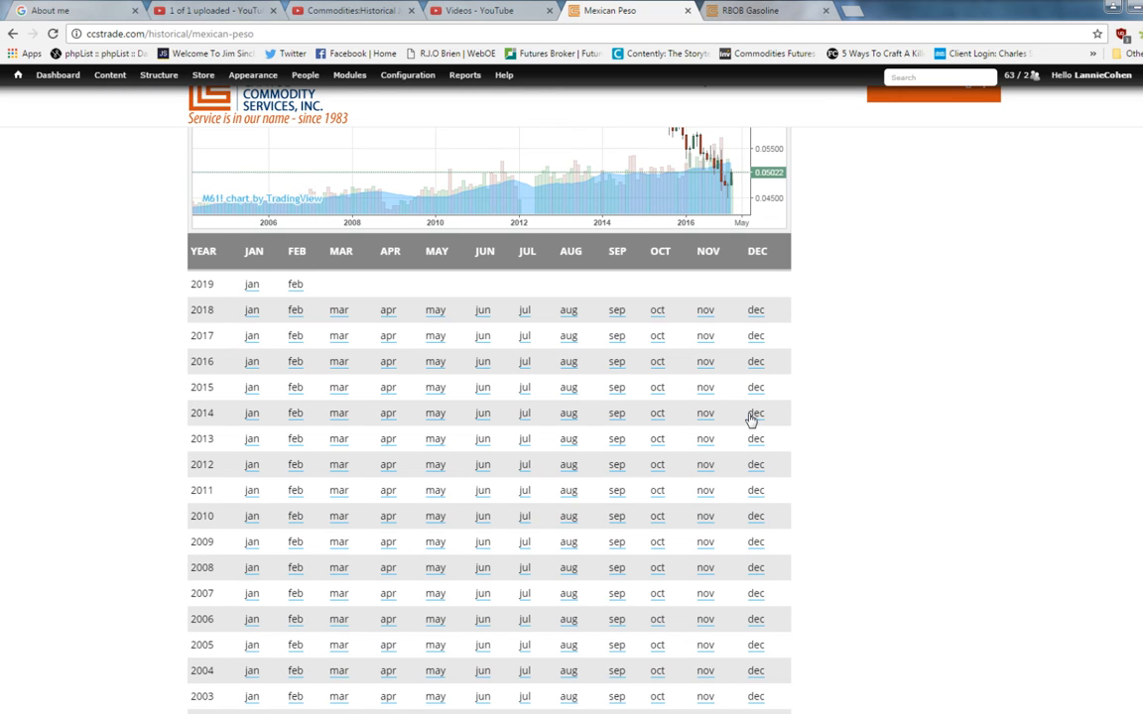
{"action": "mouse_move", "coordinate": [759, 423]}
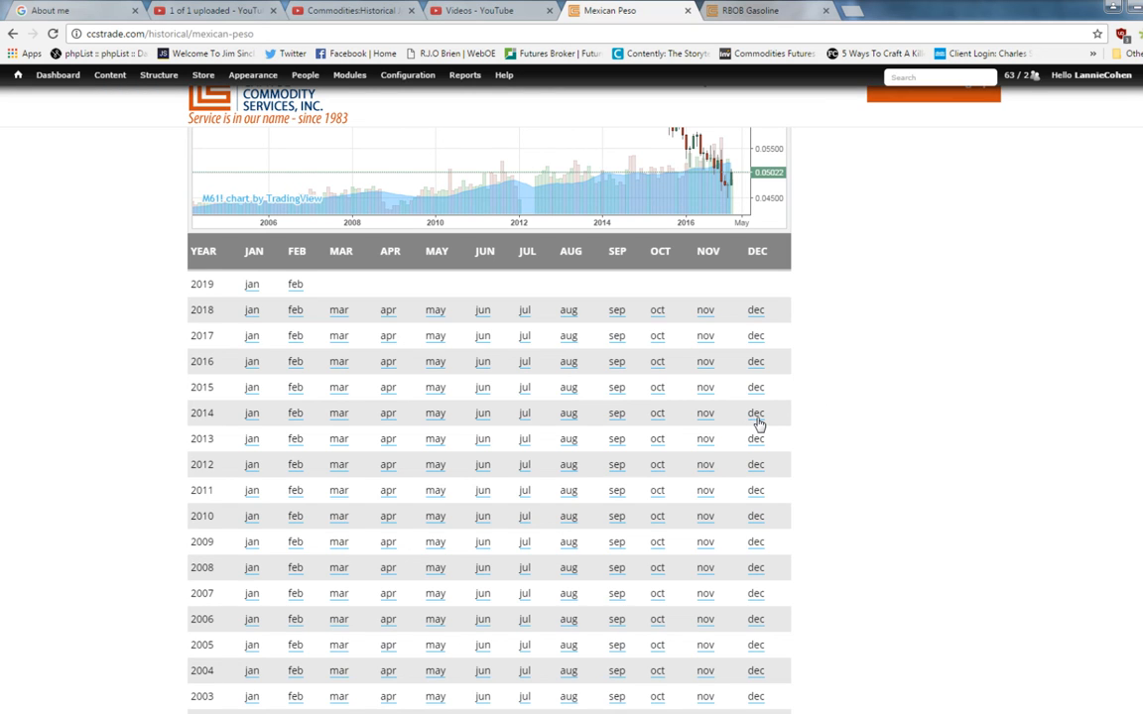
{"action": "mouse_move", "coordinate": [756, 369]}
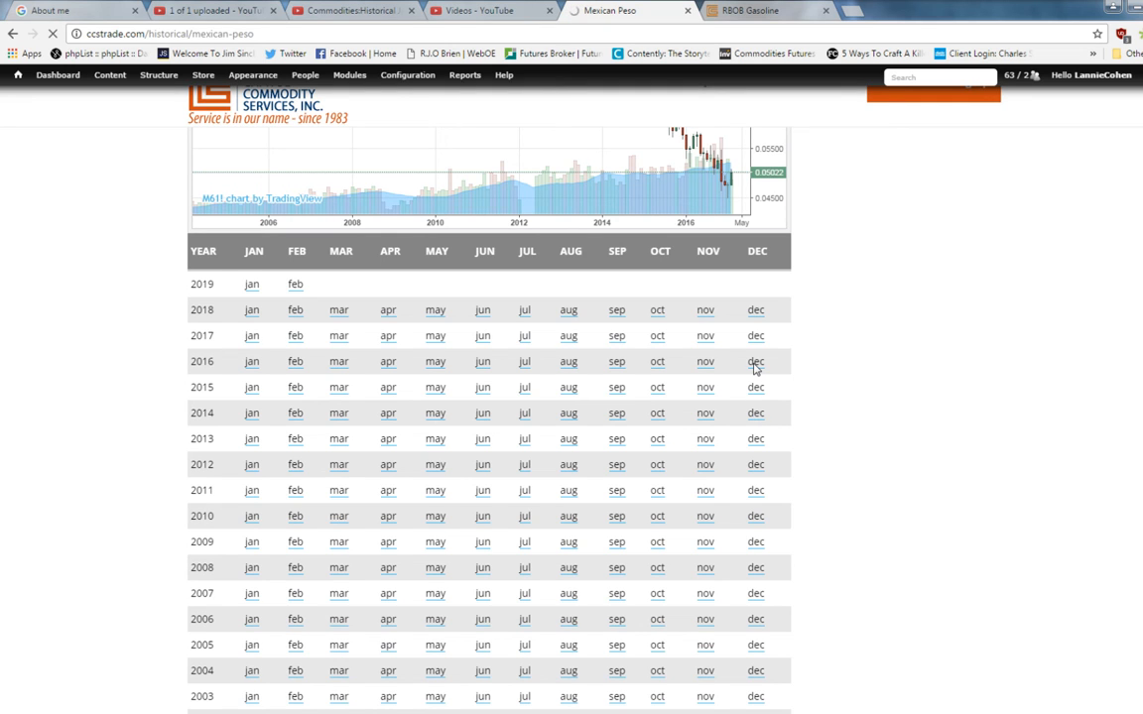
Open the M6Z2016 daily chart with bars from June to December 2016.
{"action": "left_click", "coordinate": [755, 361]}
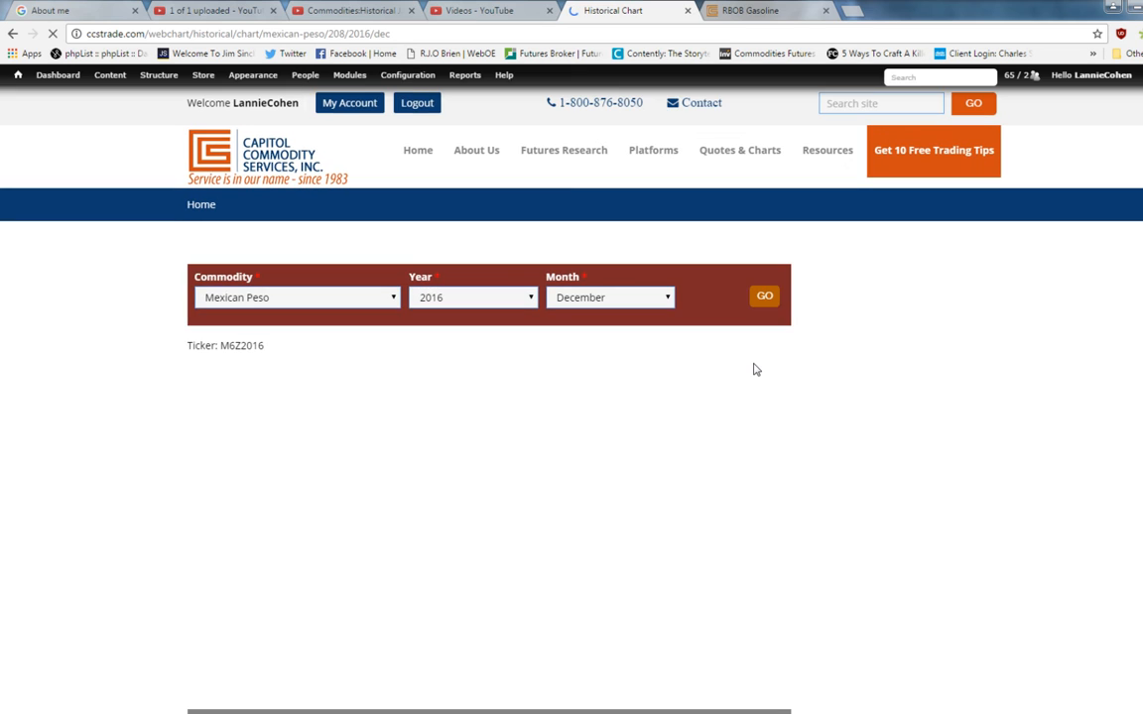
{"action": "left_click", "coordinate": [764, 296]}
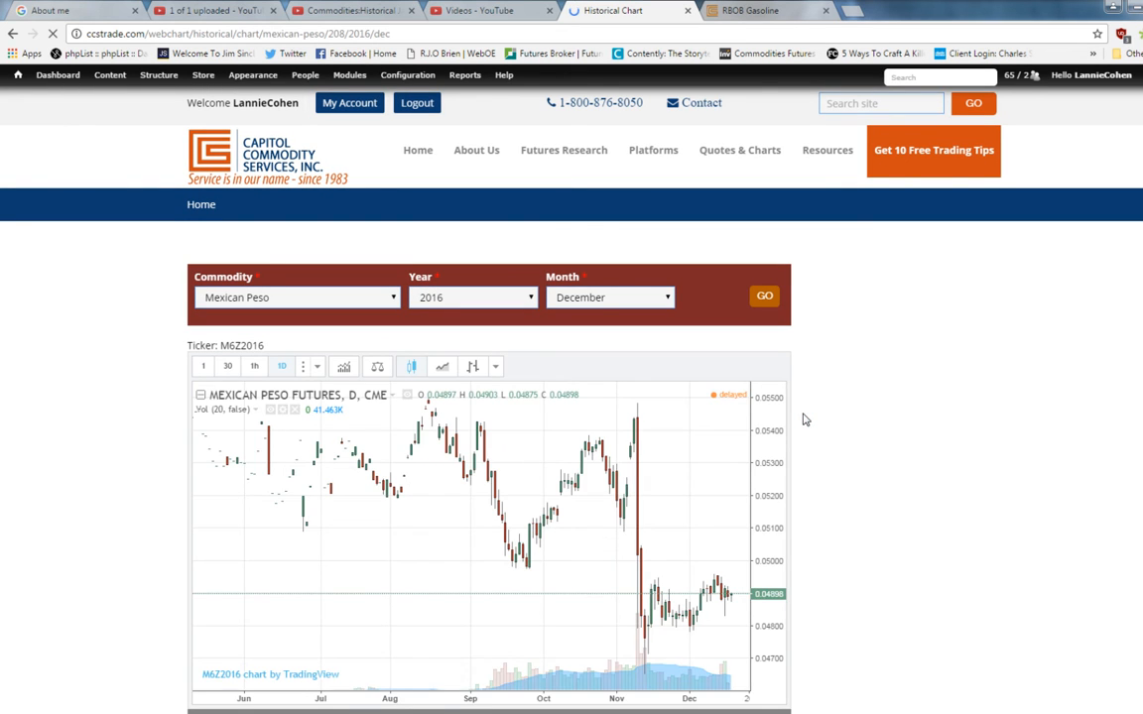
{"action": "scroll", "scroll_direction": "down", "scroll_amount": 3}
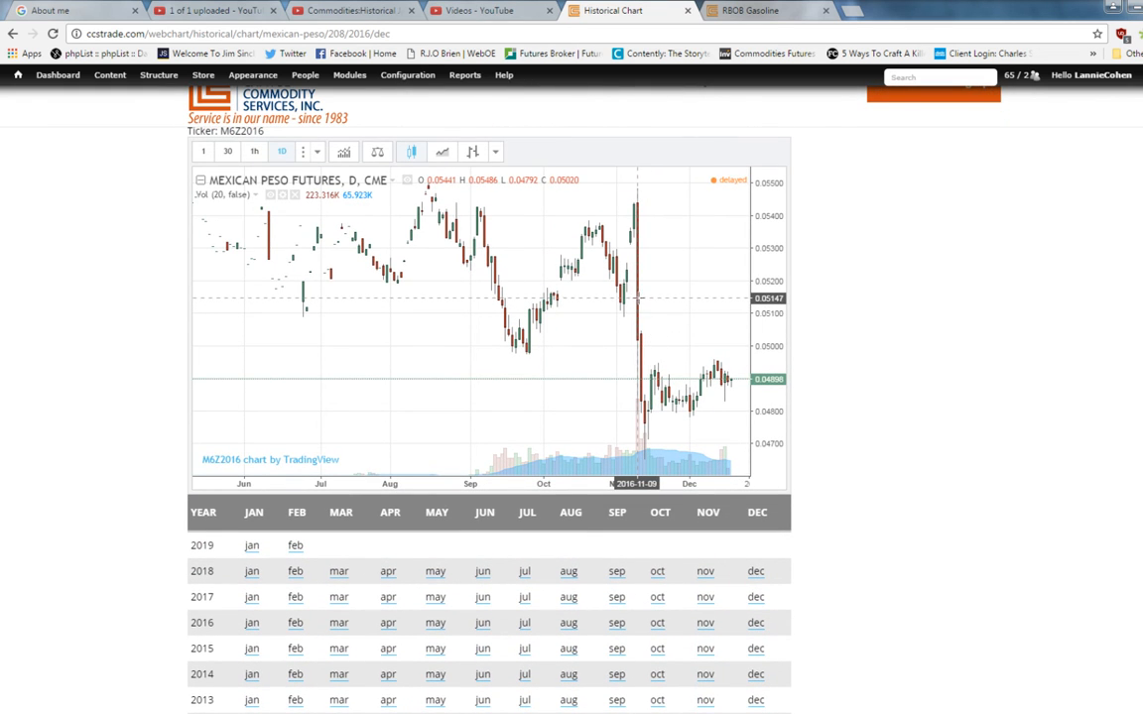
{"action": "mouse_move", "coordinate": [672, 199]}
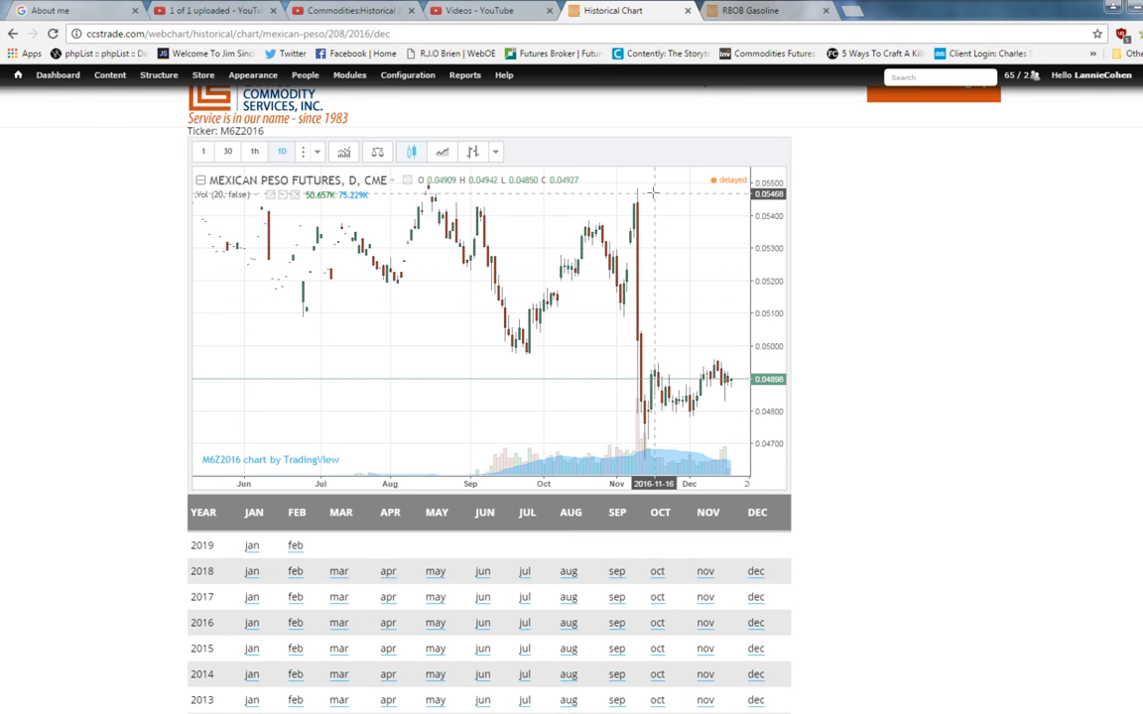
{"action": "mouse_move", "coordinate": [586, 427]}
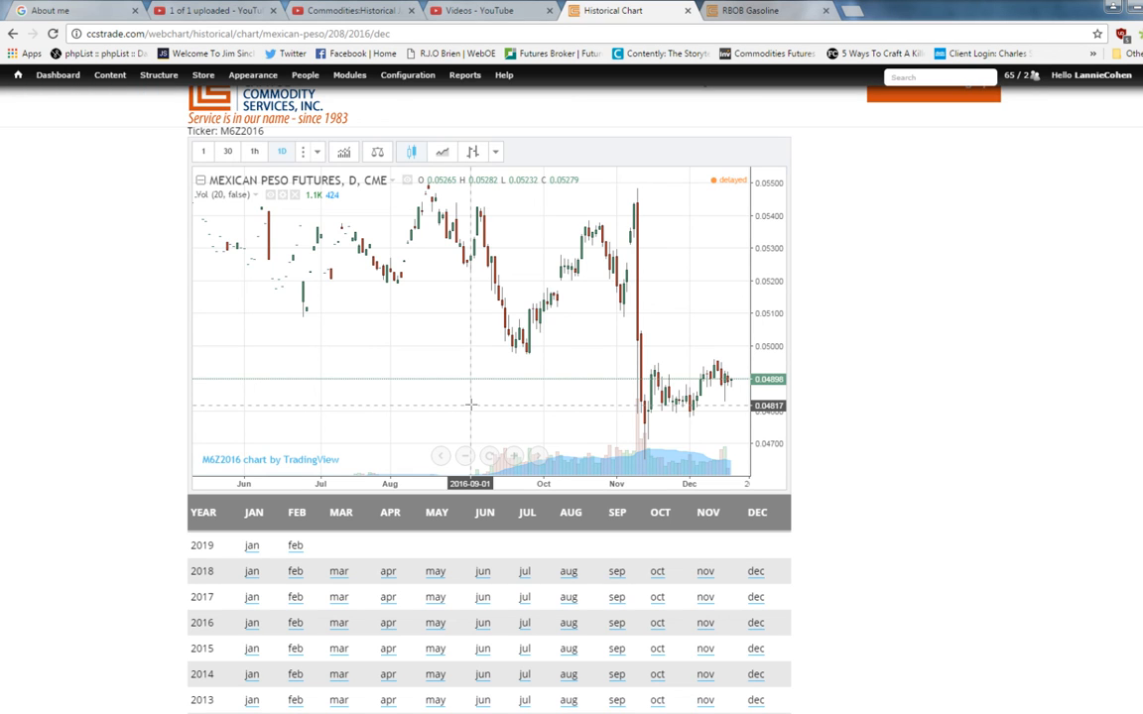
{"action": "mouse_move", "coordinate": [904, 419]}
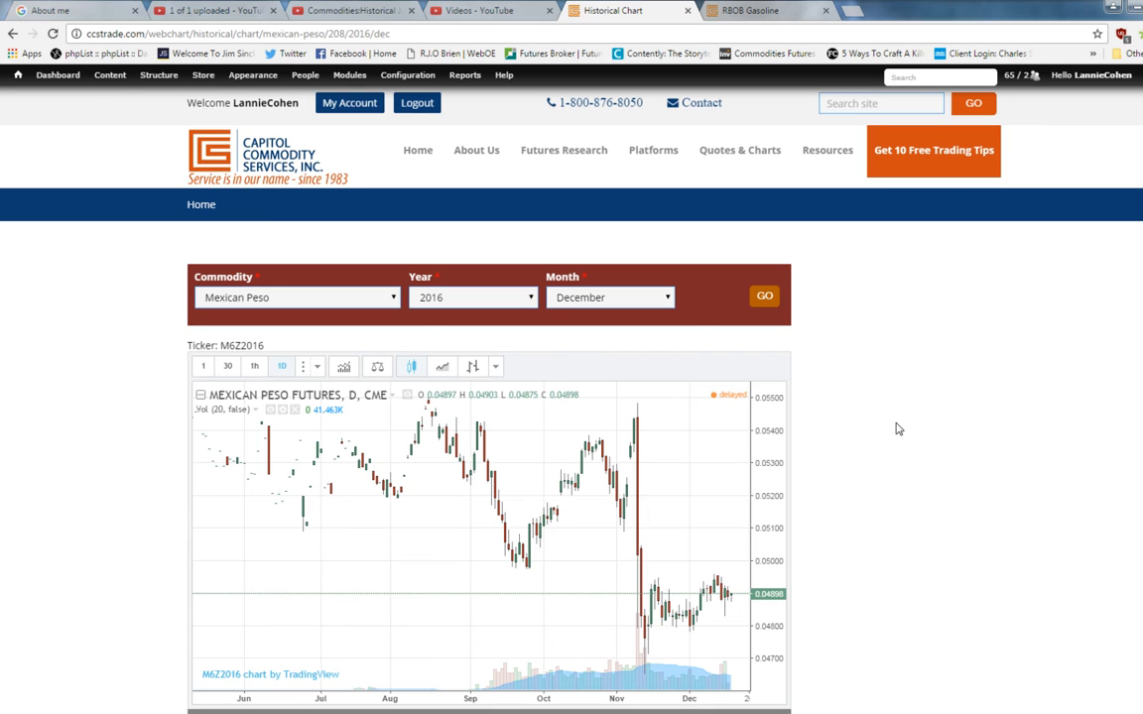
{"action": "left_click", "coordinate": [739, 149]}
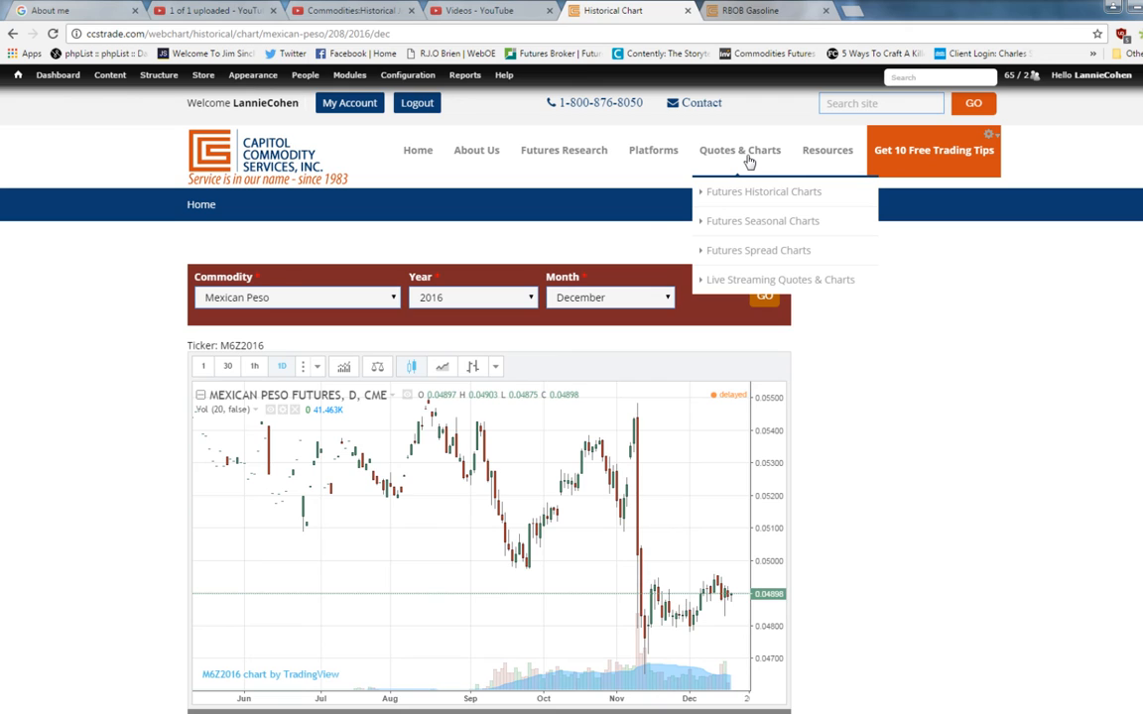
{"action": "mouse_move", "coordinate": [754, 220]}
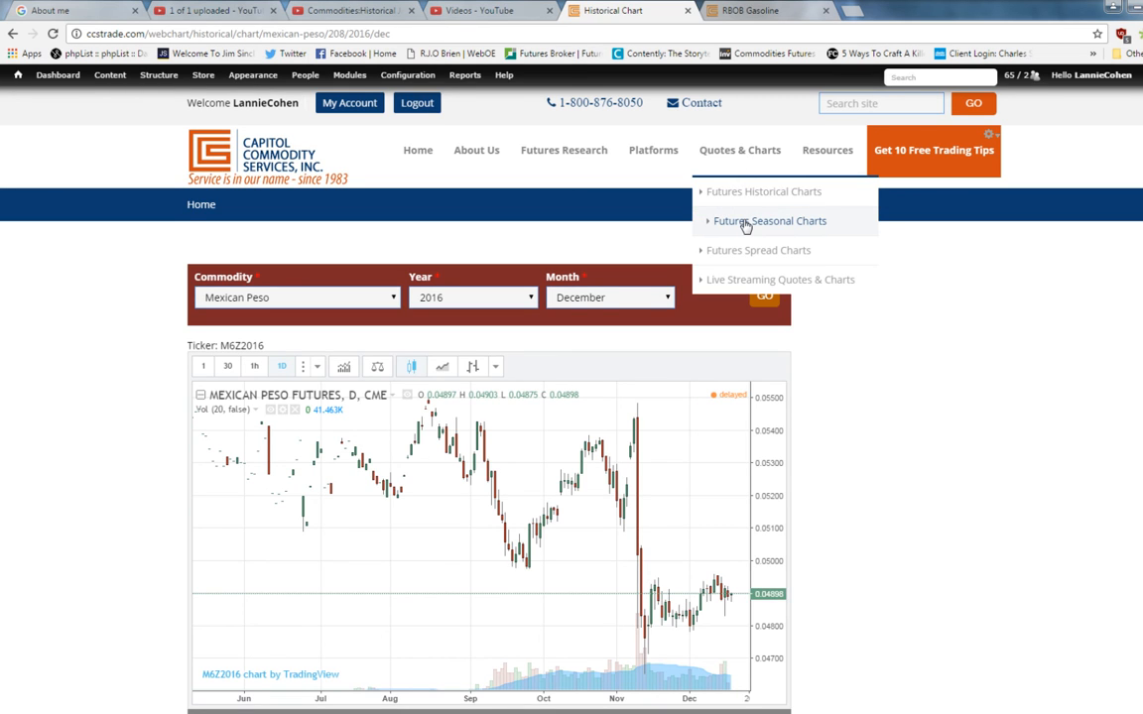
{"action": "mouse_move", "coordinate": [756, 253]}
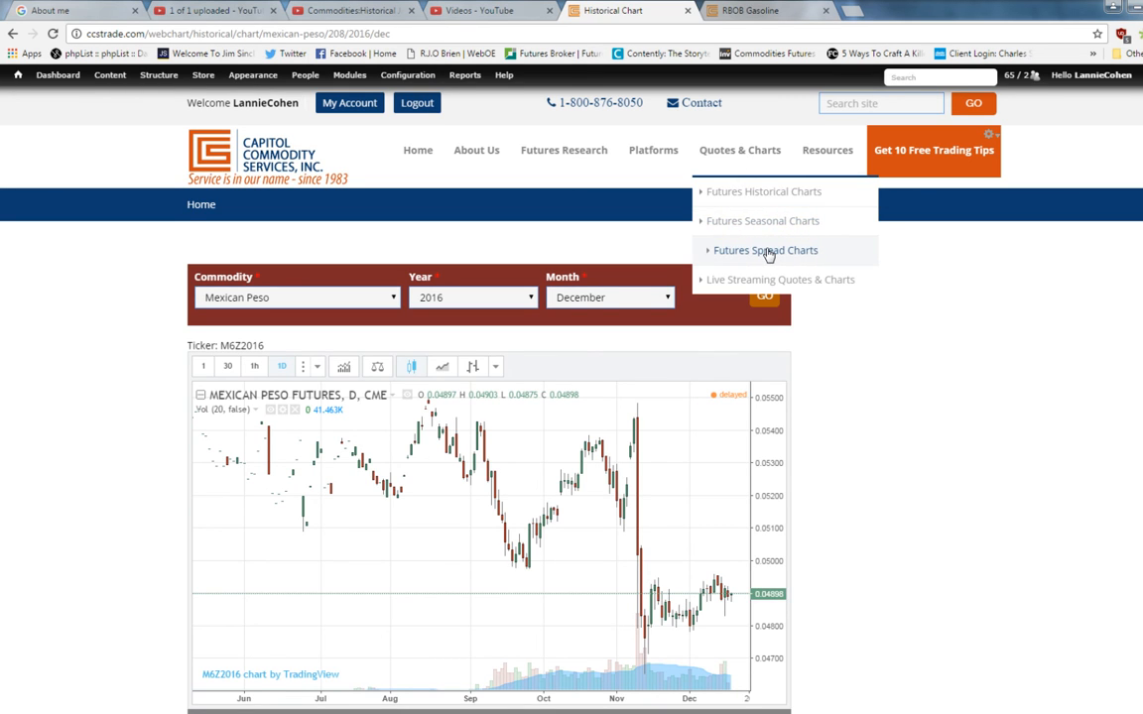
{"action": "mouse_move", "coordinate": [761, 289]}
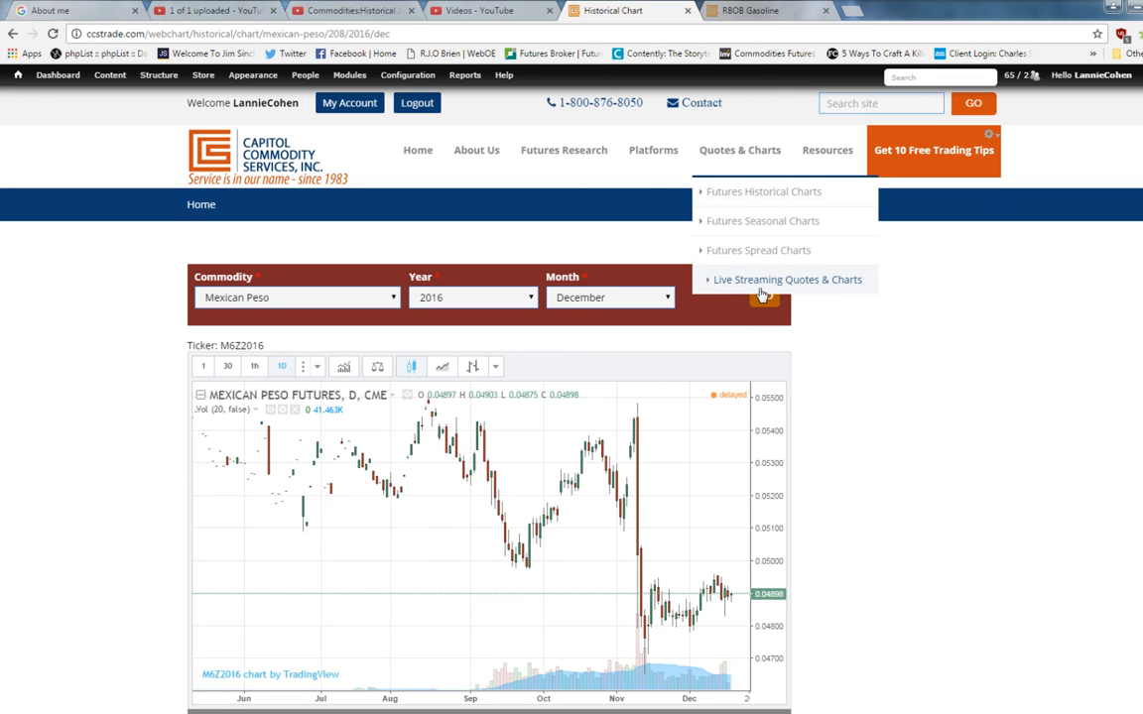
{"action": "mouse_move", "coordinate": [840, 284]}
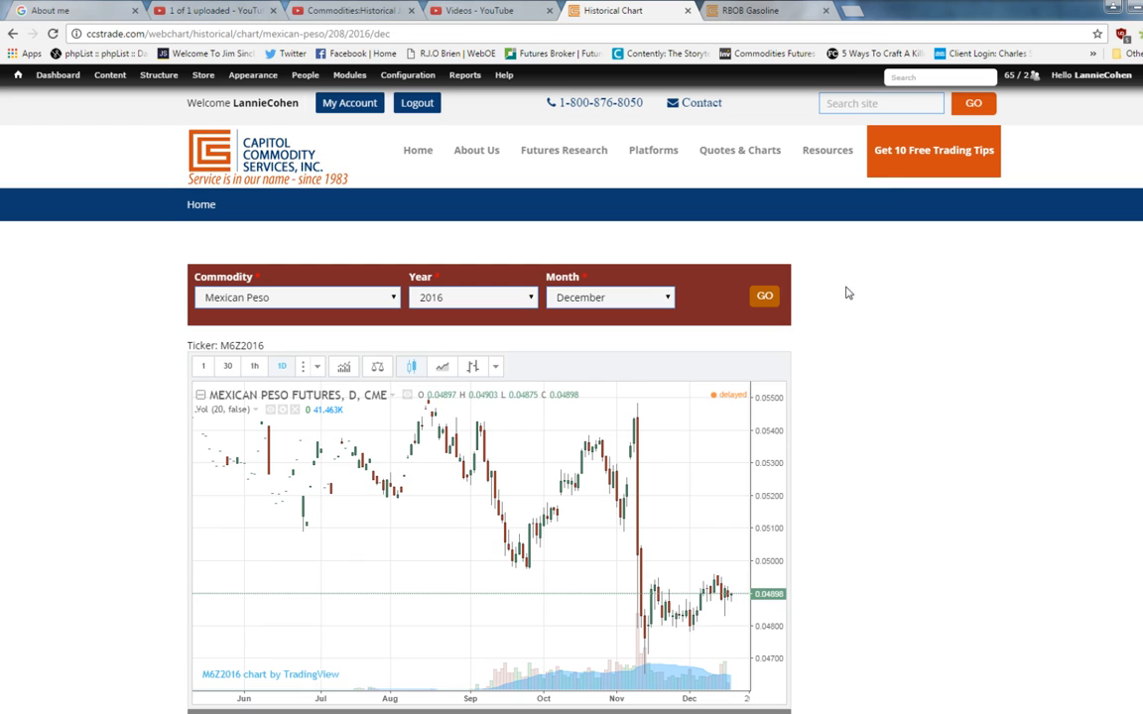
{"action": "mouse_move", "coordinate": [847, 302]}
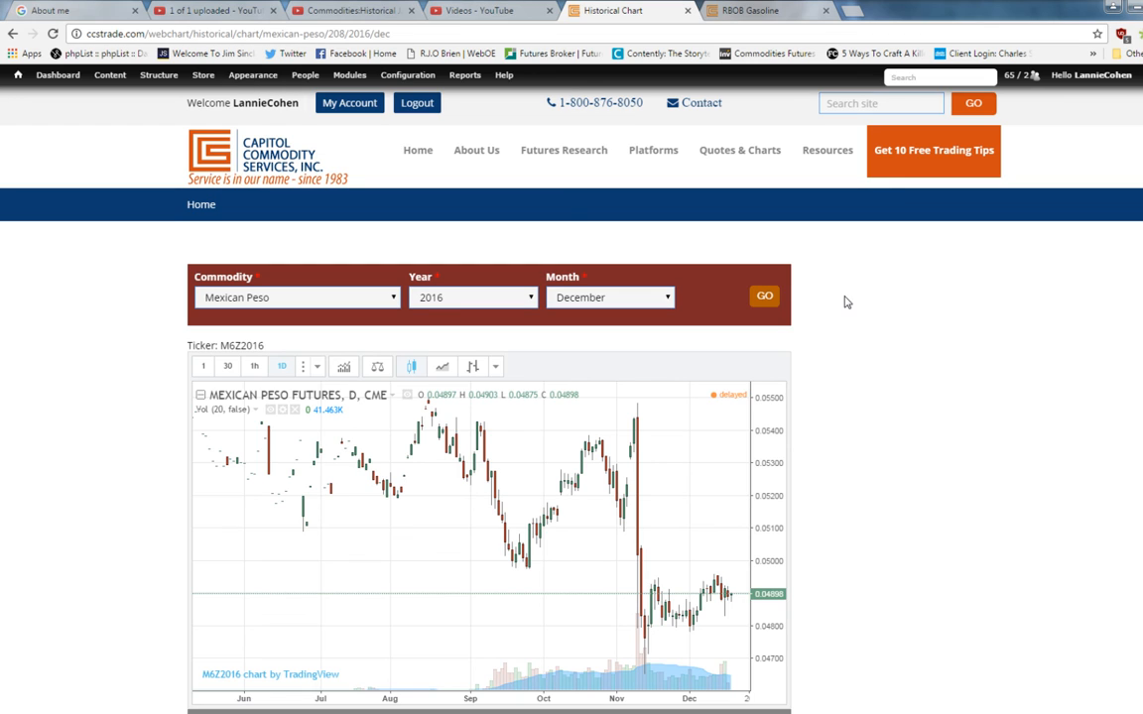
{"action": "mouse_move", "coordinate": [844, 291]}
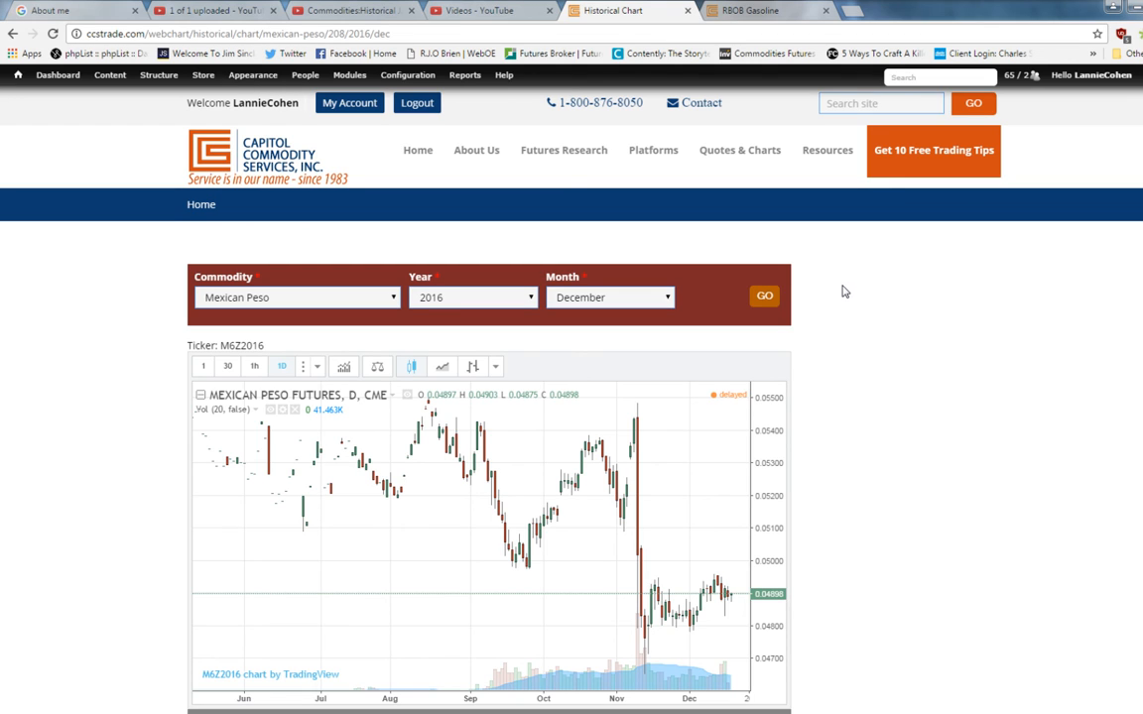
{"action": "mouse_move", "coordinate": [906, 292]}
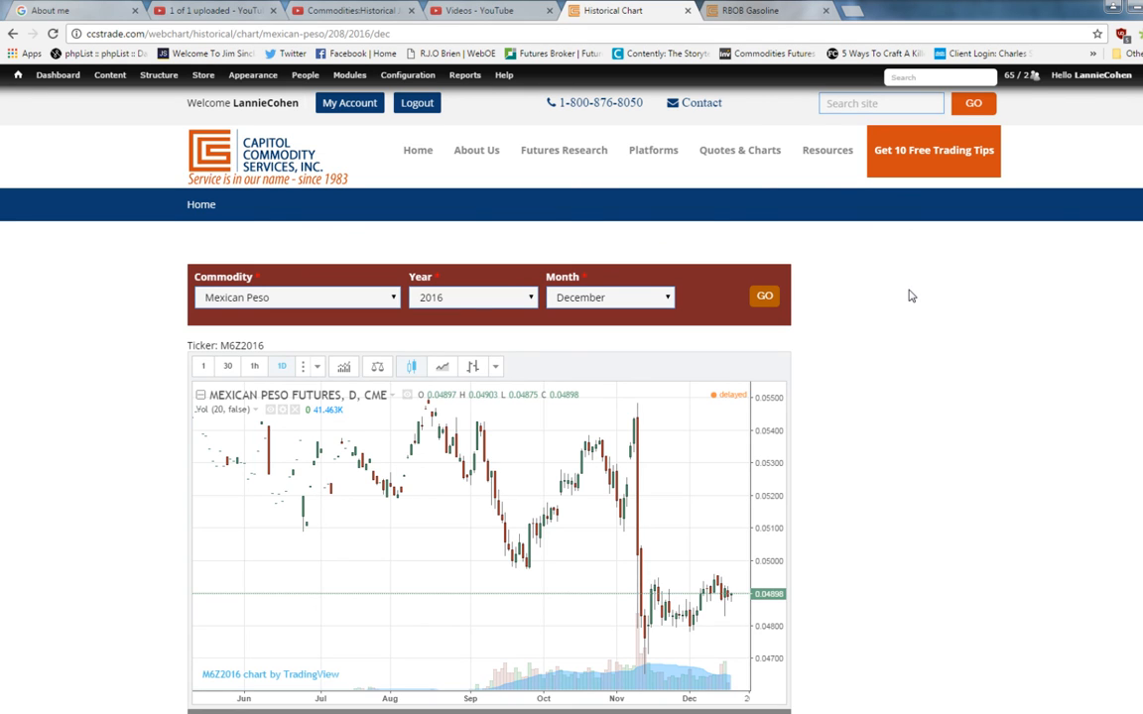
{"action": "mouse_move", "coordinate": [921, 290]}
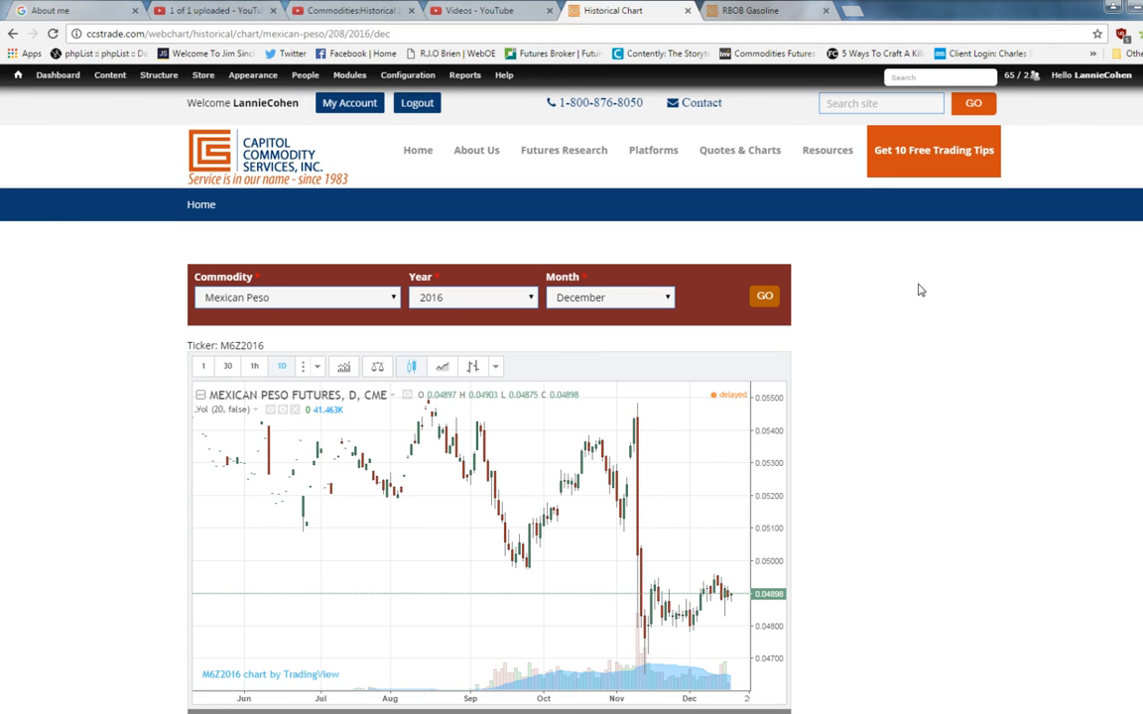
{"action": "scroll", "scroll_direction": "down", "scroll_amount": 3}
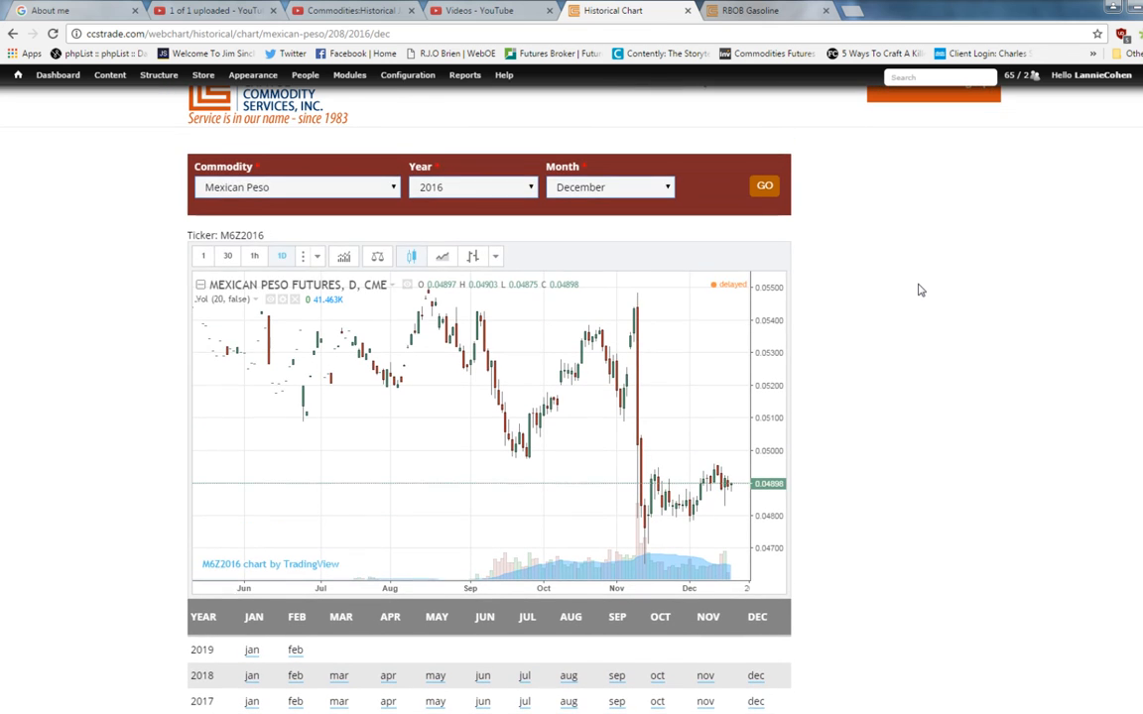